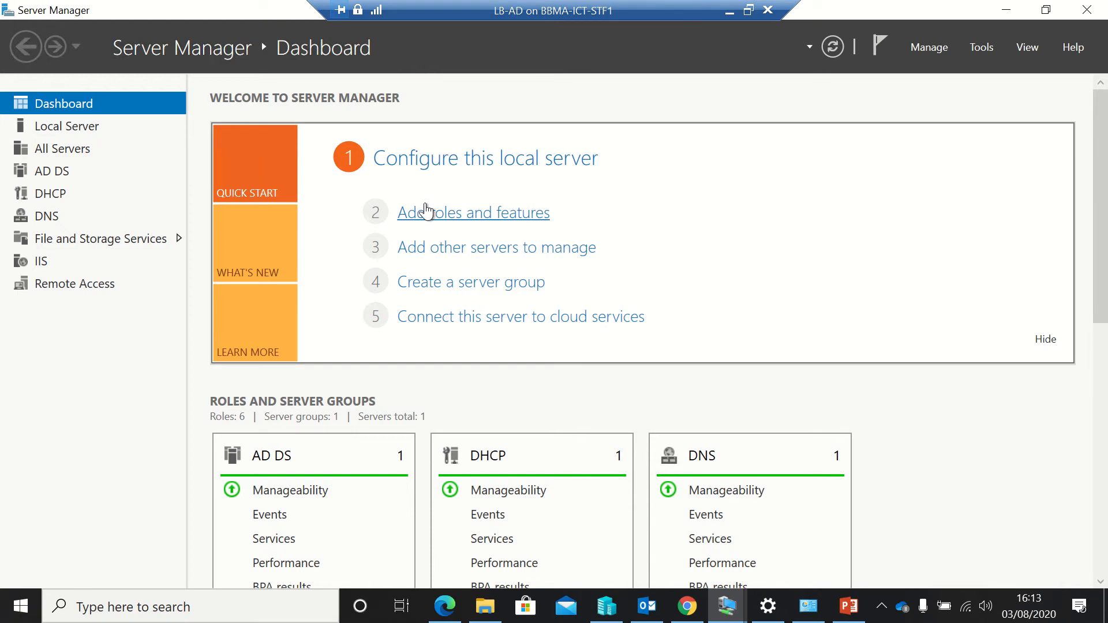
pyautogui.moveTo(427, 212)
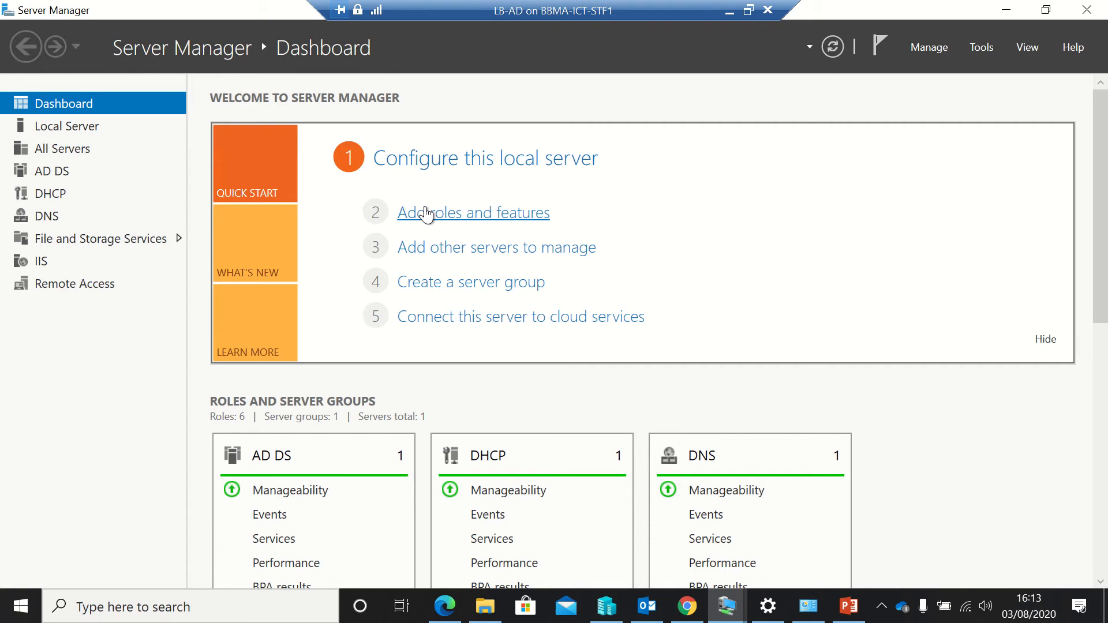
# Start the Add Roles and Features Wizard as a role-based install targeting LB-AD.
pyautogui.click(474, 212)
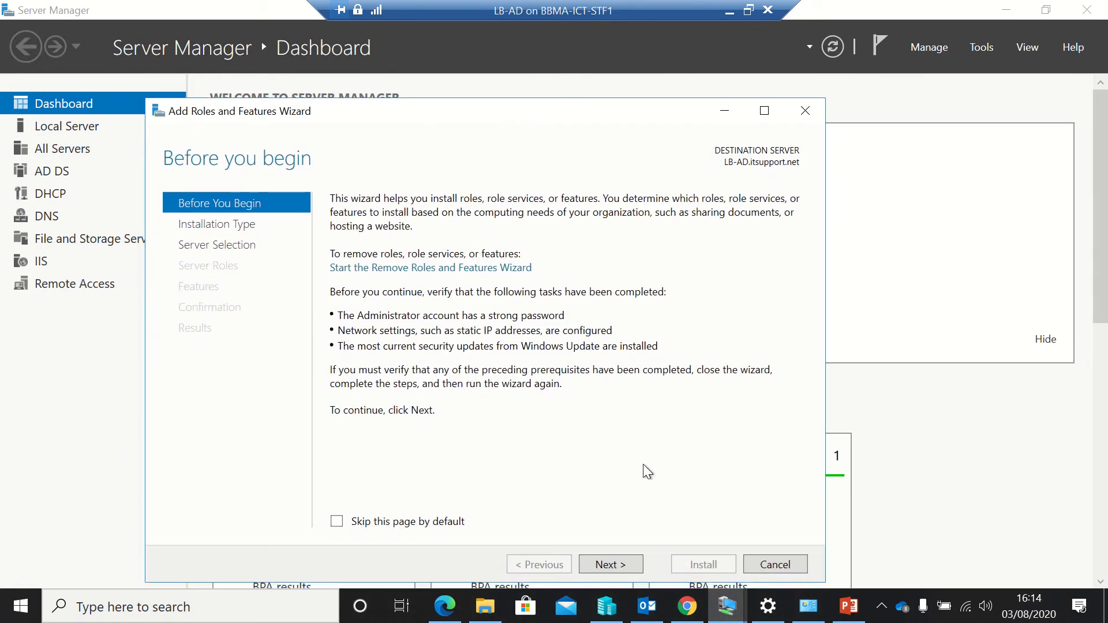
pyautogui.click(610, 564)
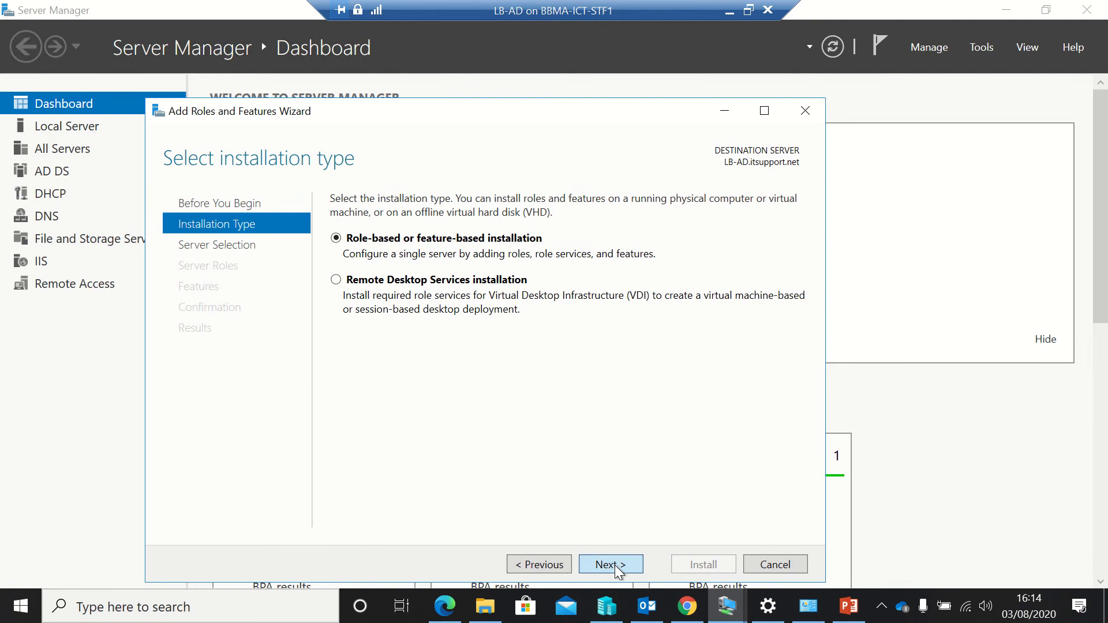
pyautogui.click(611, 564)
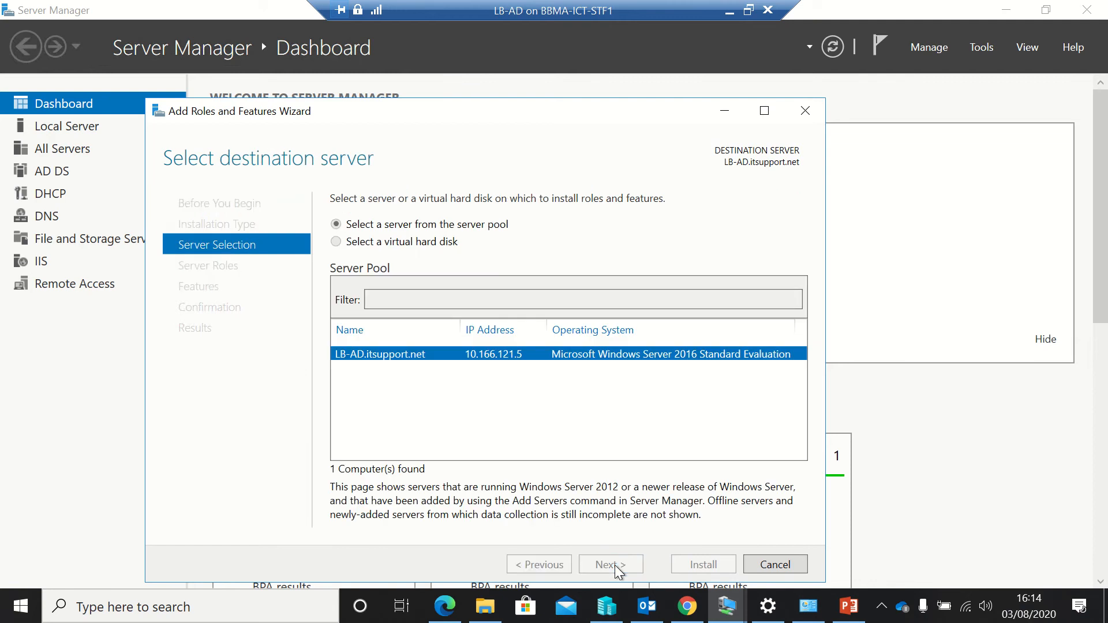
pyautogui.click(610, 564)
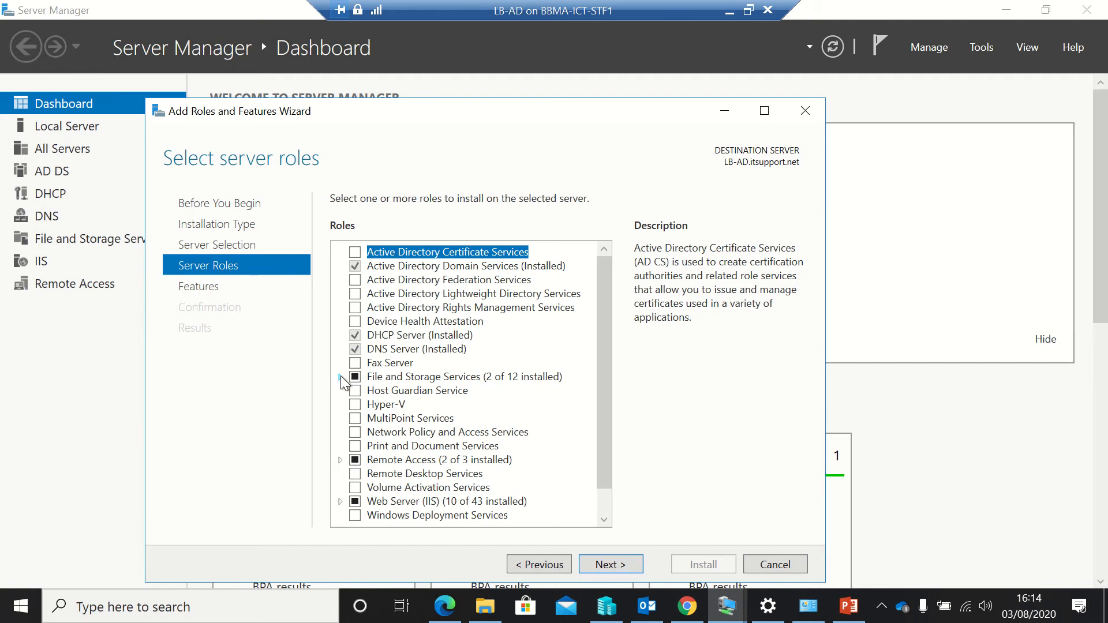
# Install DFS Namespaces, DFS Replication and the DFS Management Tools on LB-AD.
pyautogui.click(340, 377)
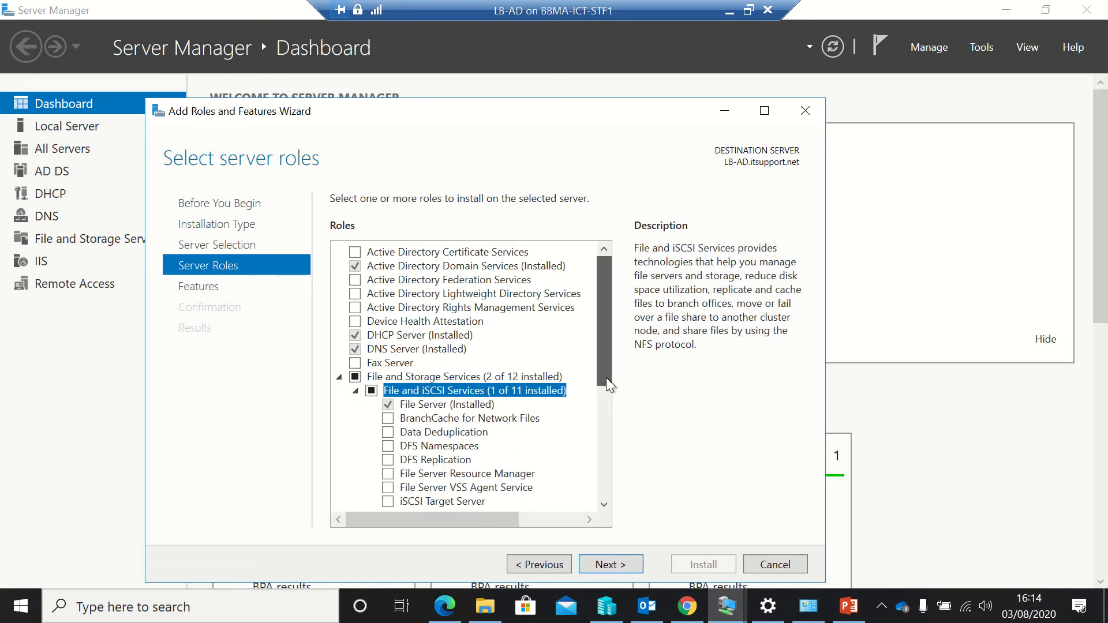
pyautogui.scroll(-3)
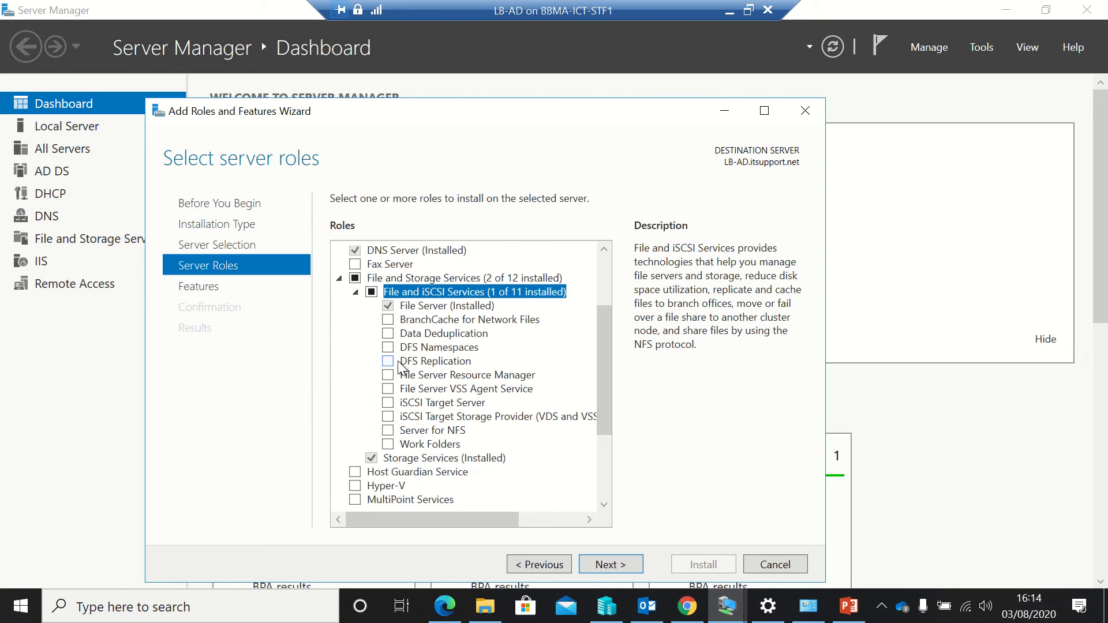
pyautogui.click(387, 348)
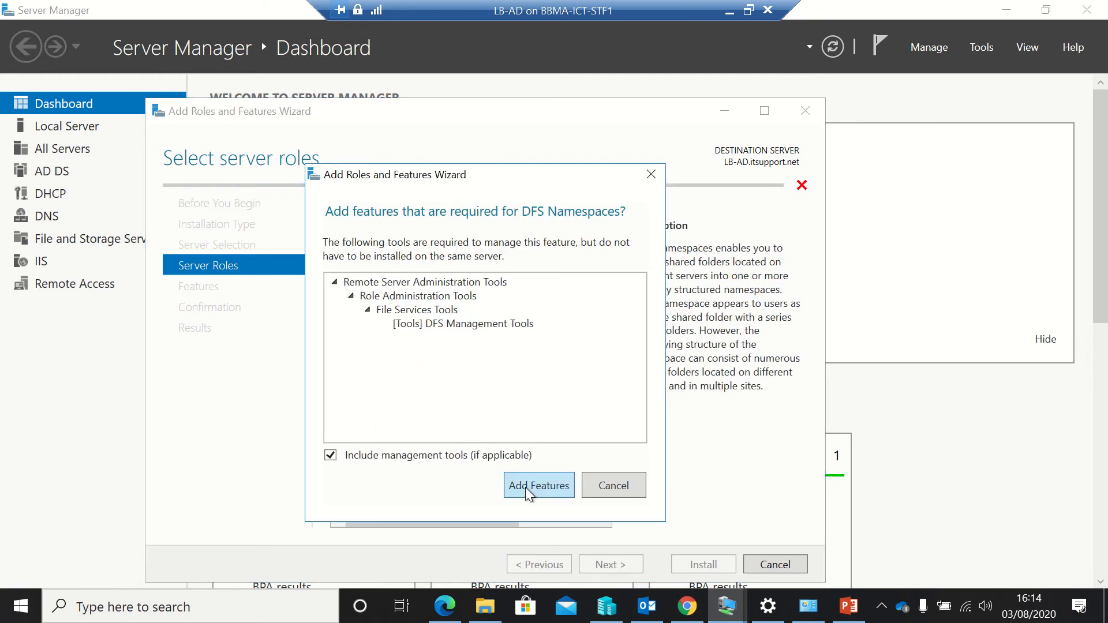
pyautogui.click(539, 486)
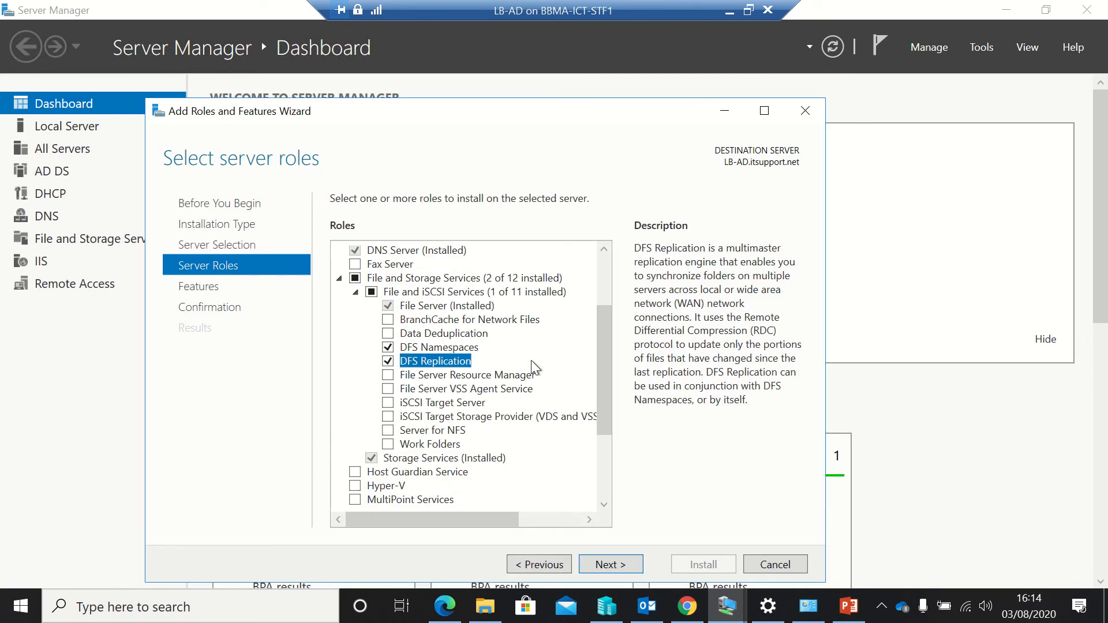
pyautogui.moveTo(565, 363)
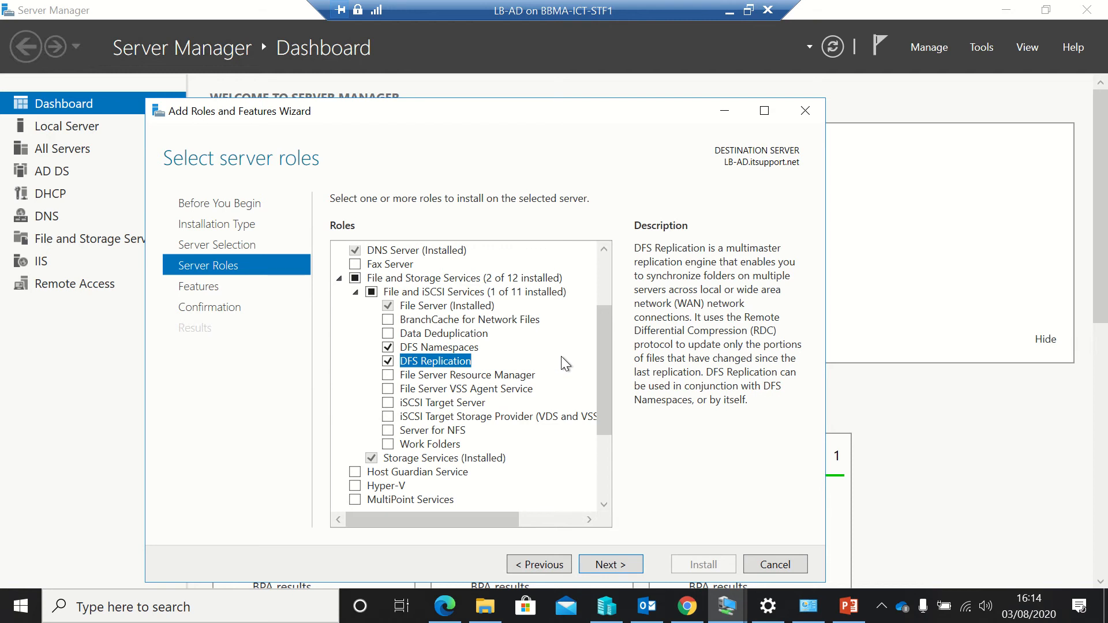
pyautogui.click(611, 565)
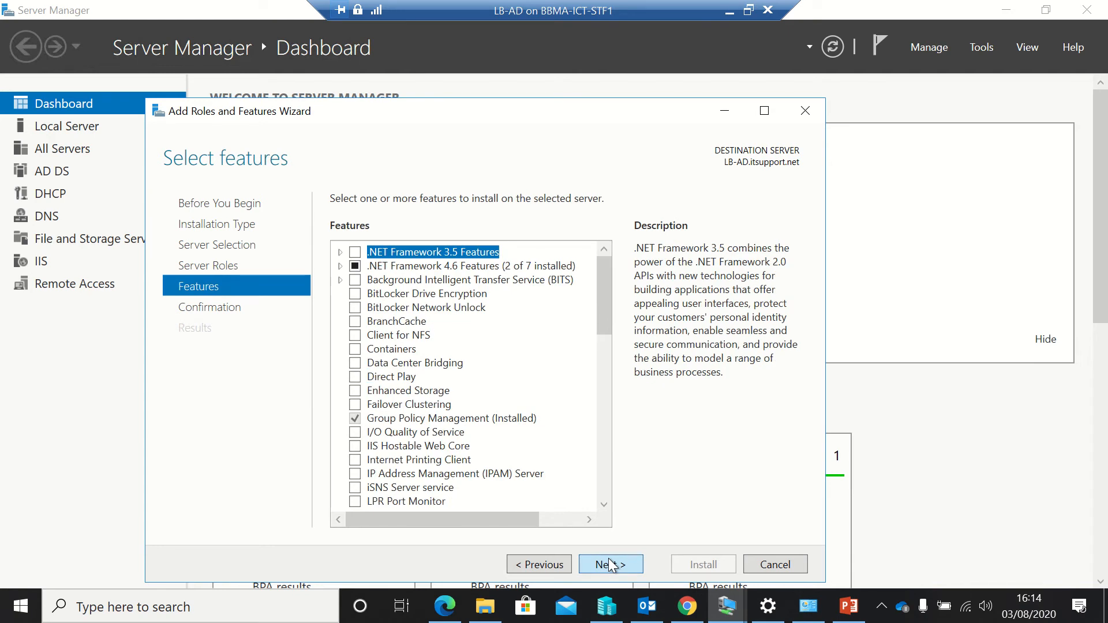
pyautogui.click(611, 565)
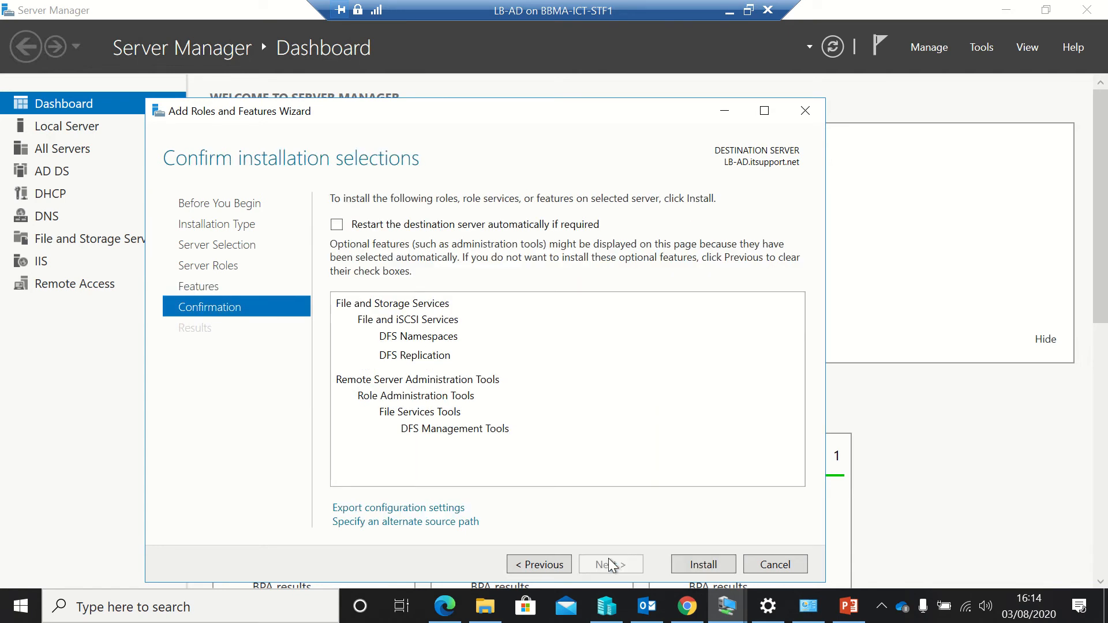
pyautogui.click(704, 565)
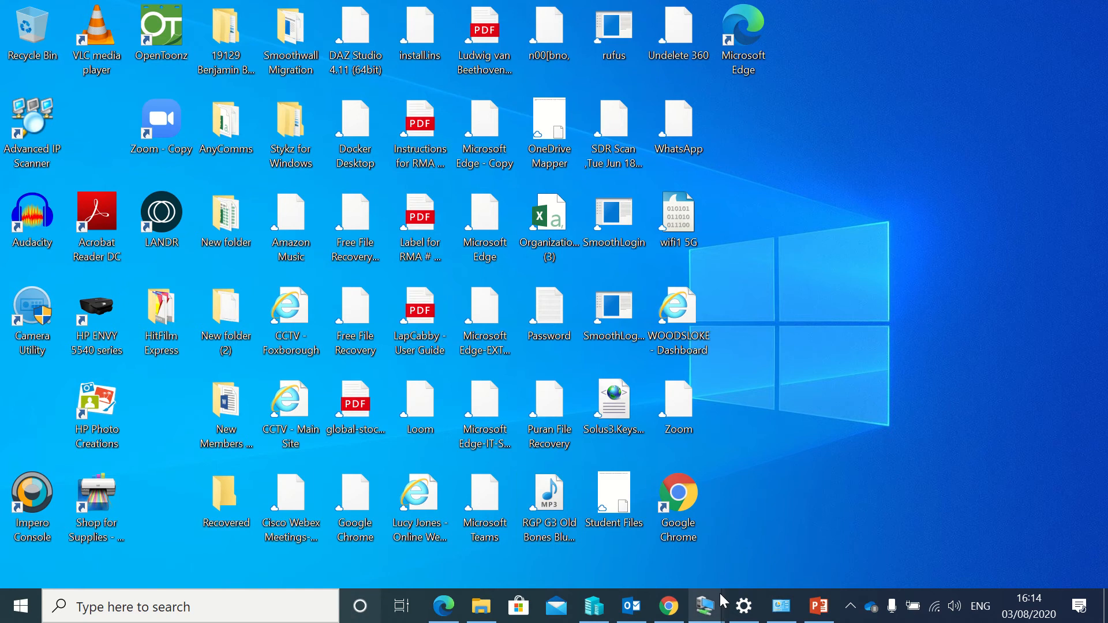
# Connect to the LB-DNS virtual machine console from Hyper-V Manager.
pyautogui.click(360, 606)
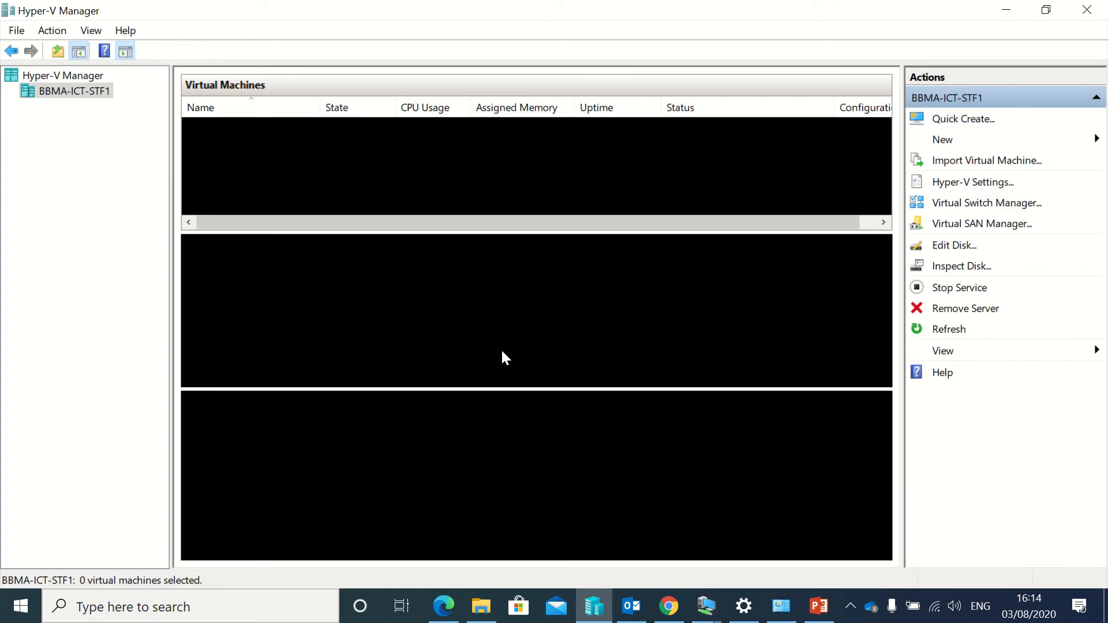
pyautogui.click(217, 142)
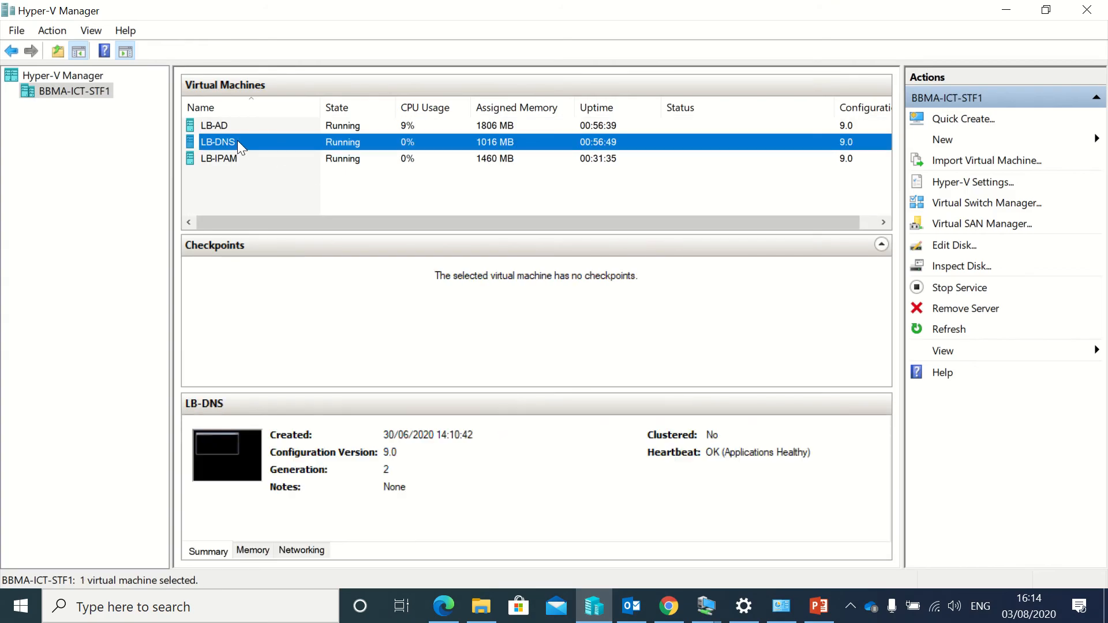
pyautogui.click(218, 143)
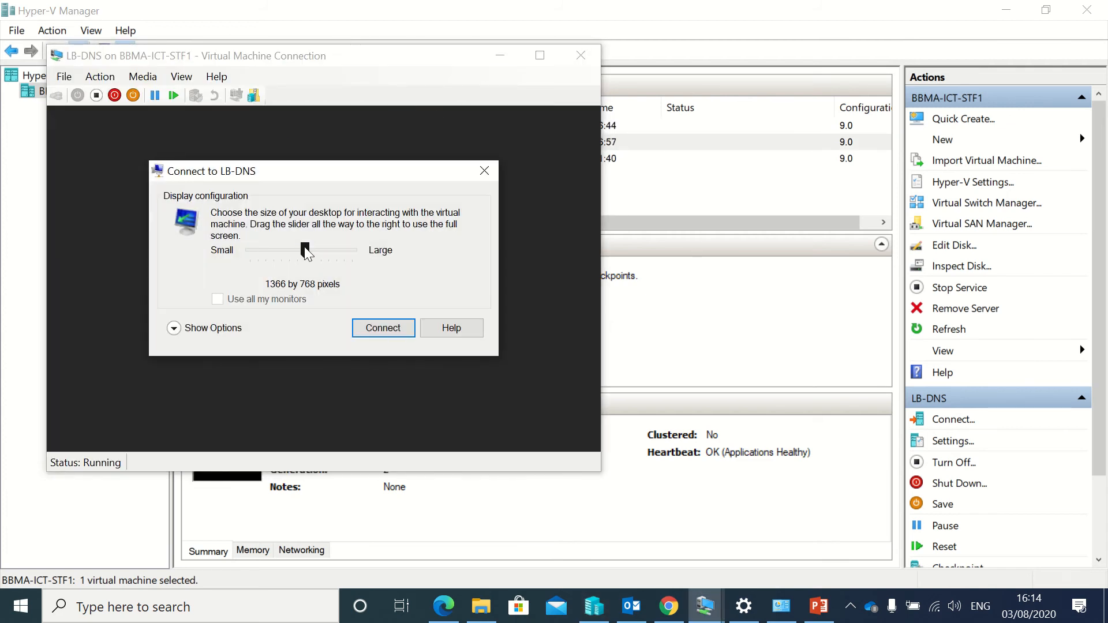
pyautogui.click(384, 328)
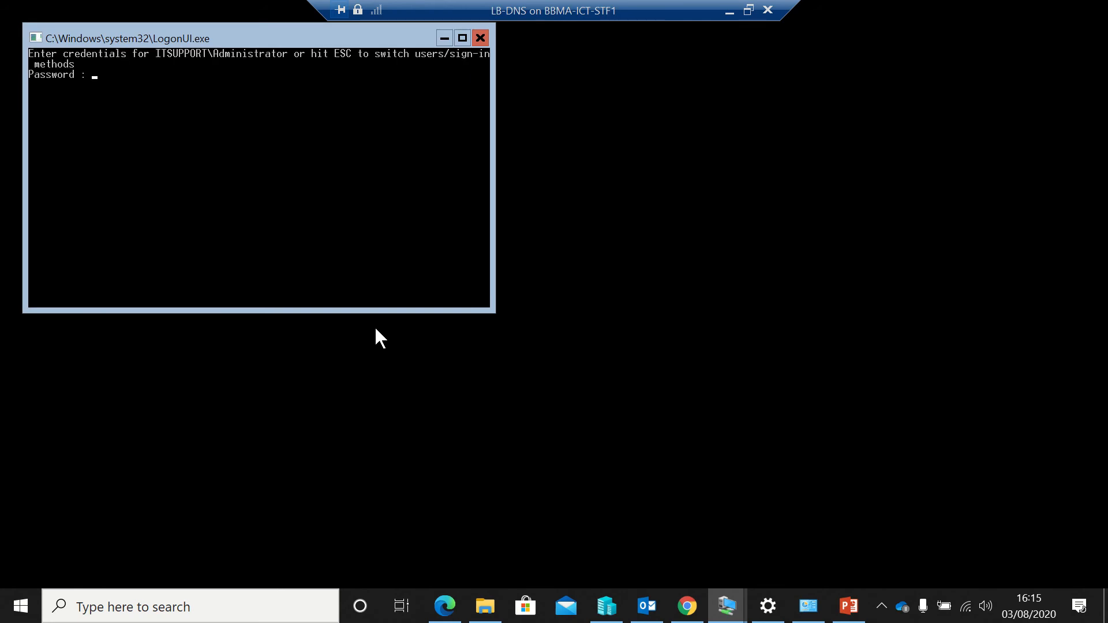
# Sign in to LB-DNS and type install-windowsfeature fs-dfs-namespace,fs-dfs-replication -includemanagementtools.
pyautogui.write('****')
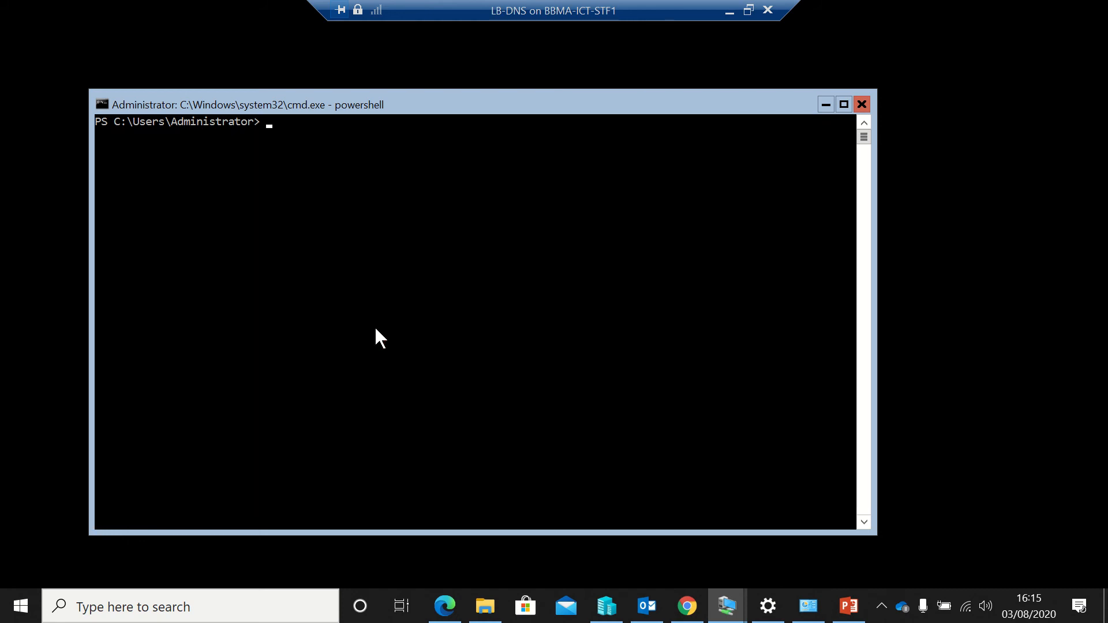
pyautogui.write('install-win')
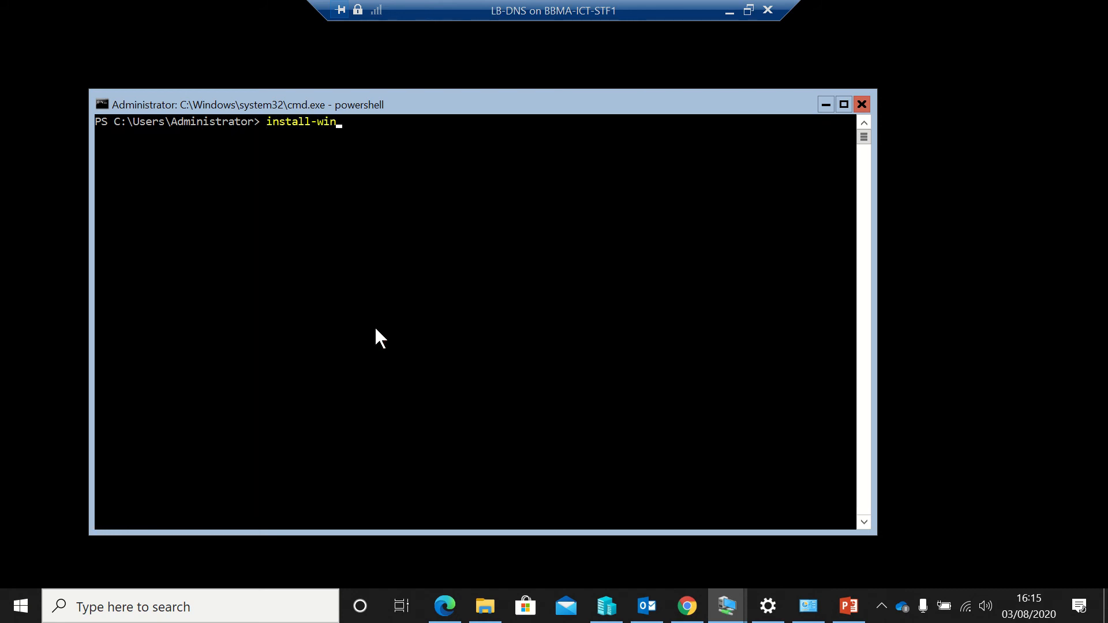
pyautogui.write('dowsfeature')
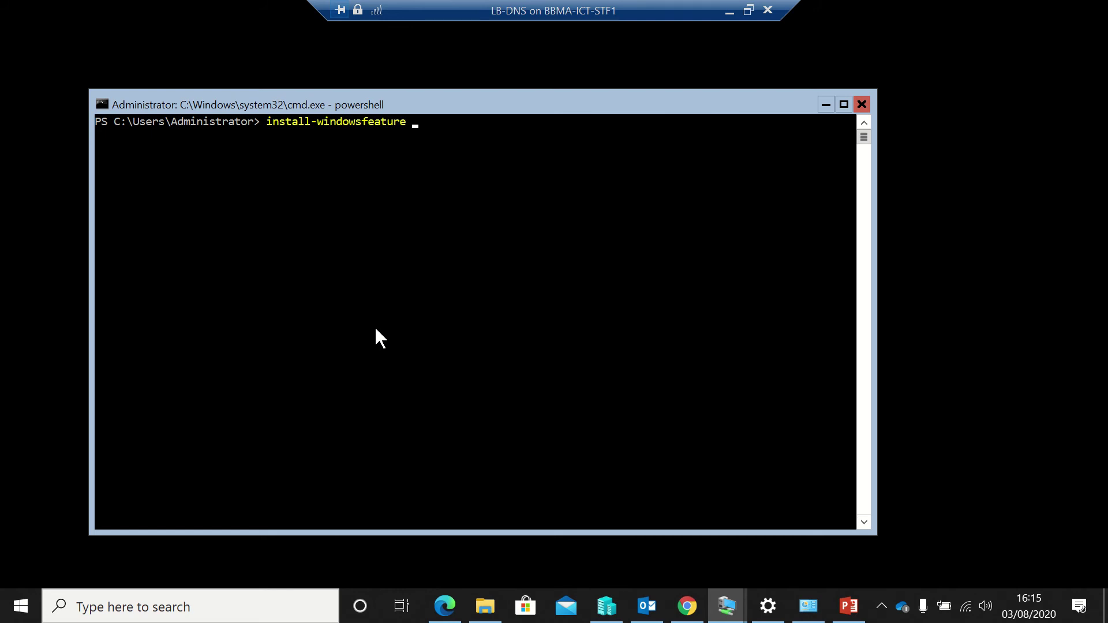
pyautogui.write('fs-')
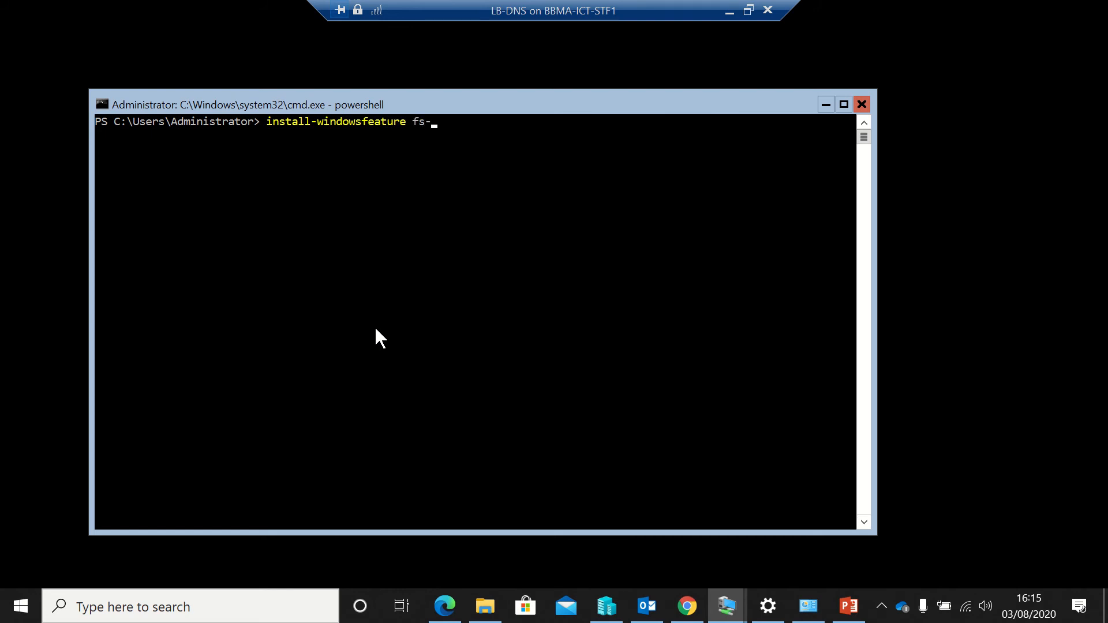
pyautogui.write('dfs-')
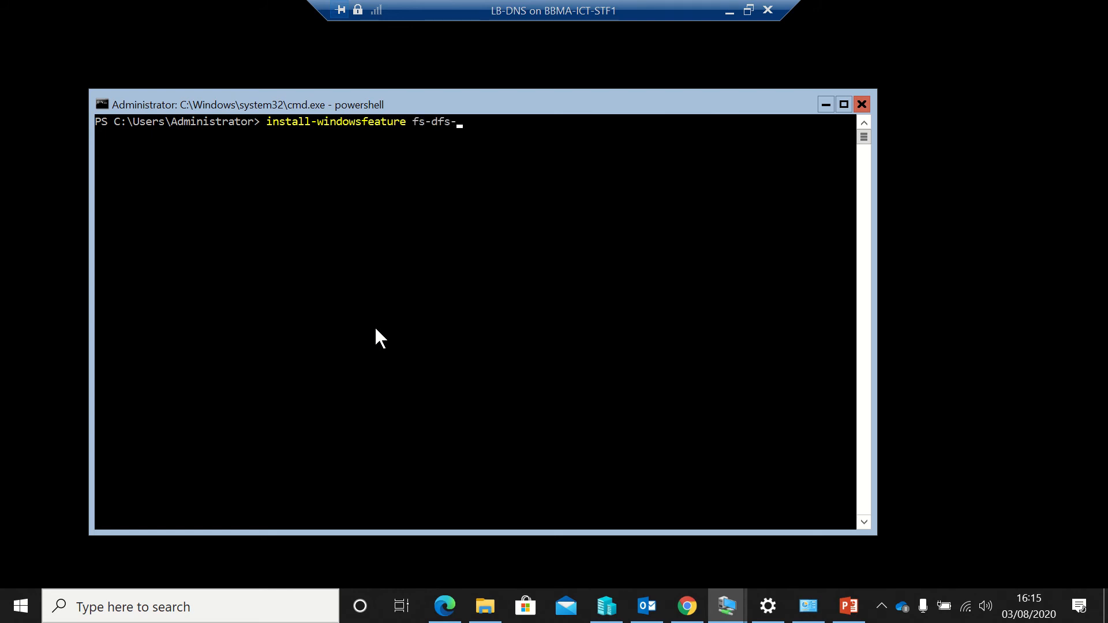
pyautogui.write('namespca')
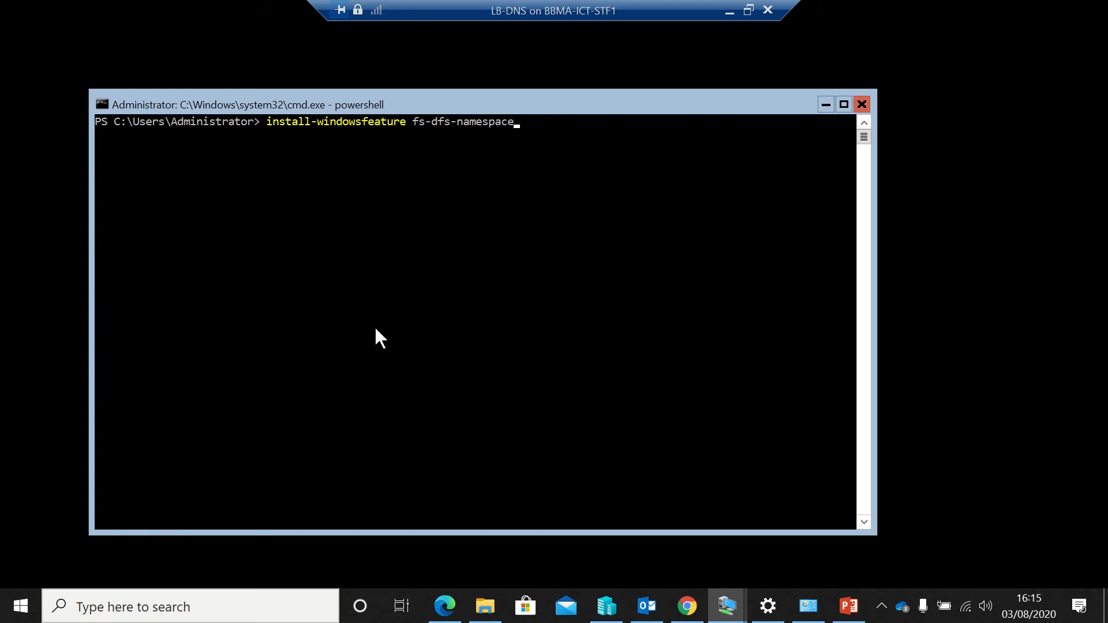
pyautogui.write(',')
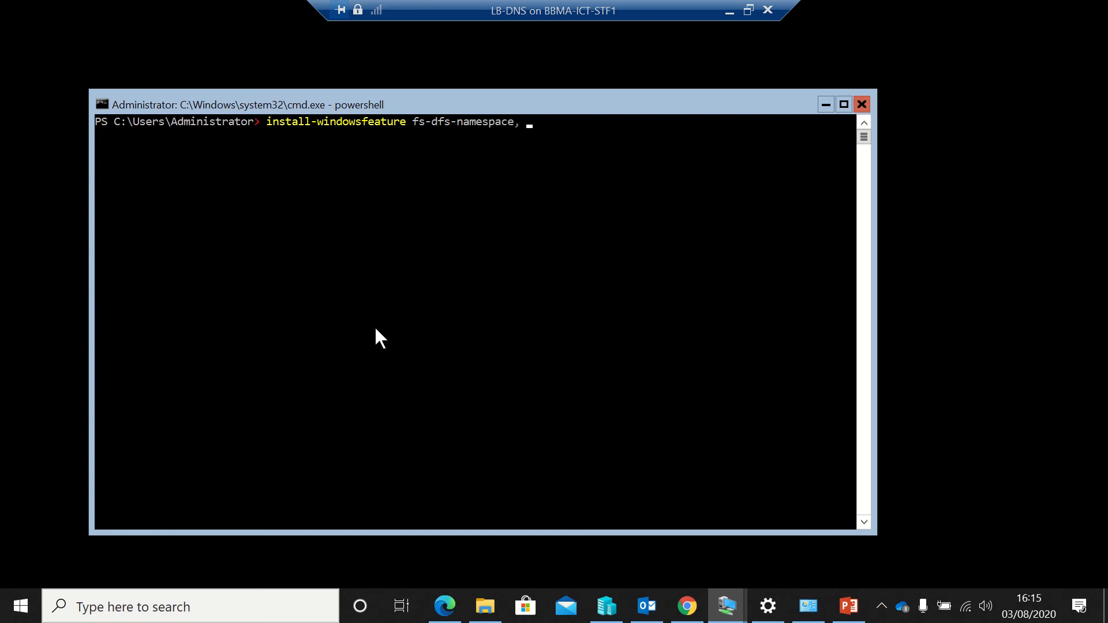
pyautogui.write('fs-')
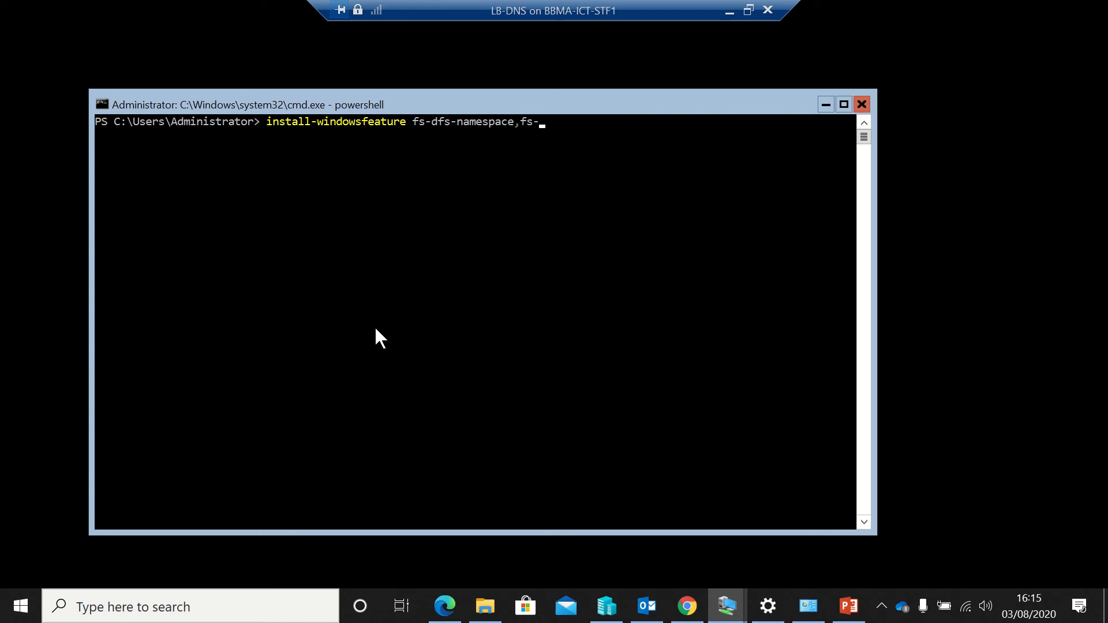
pyautogui.write('dfs')
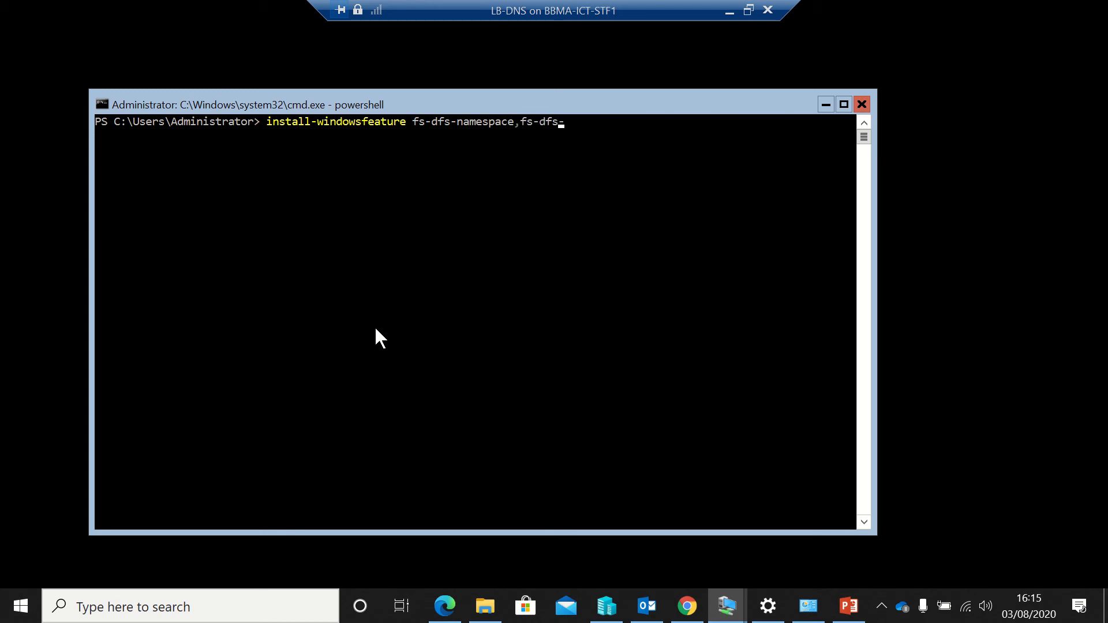
pyautogui.write('-replication -')
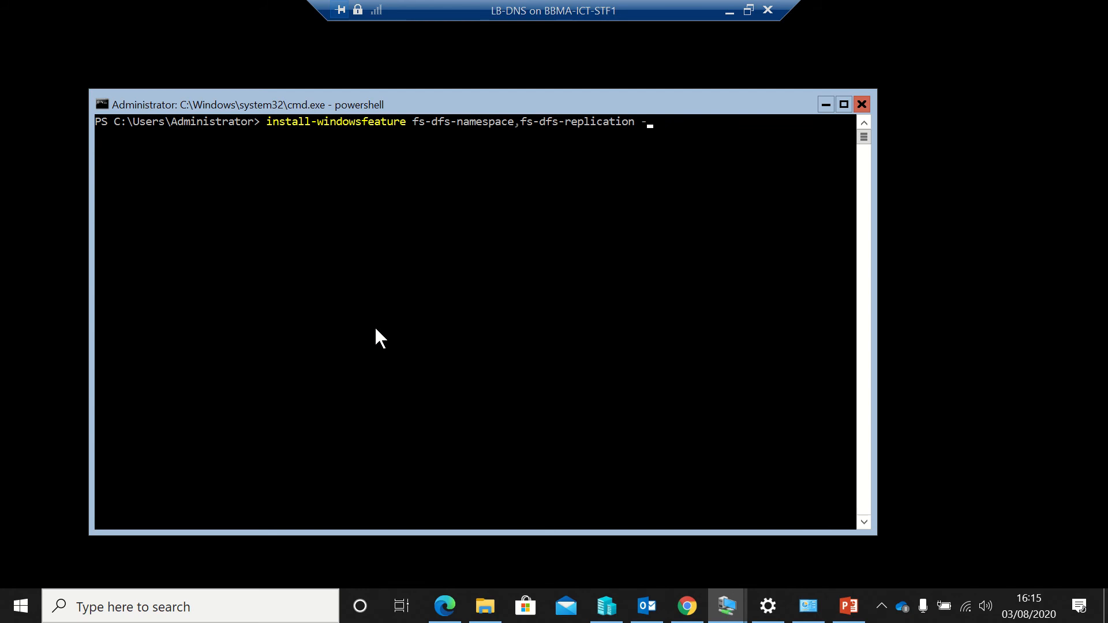
pyautogui.write('includeman')
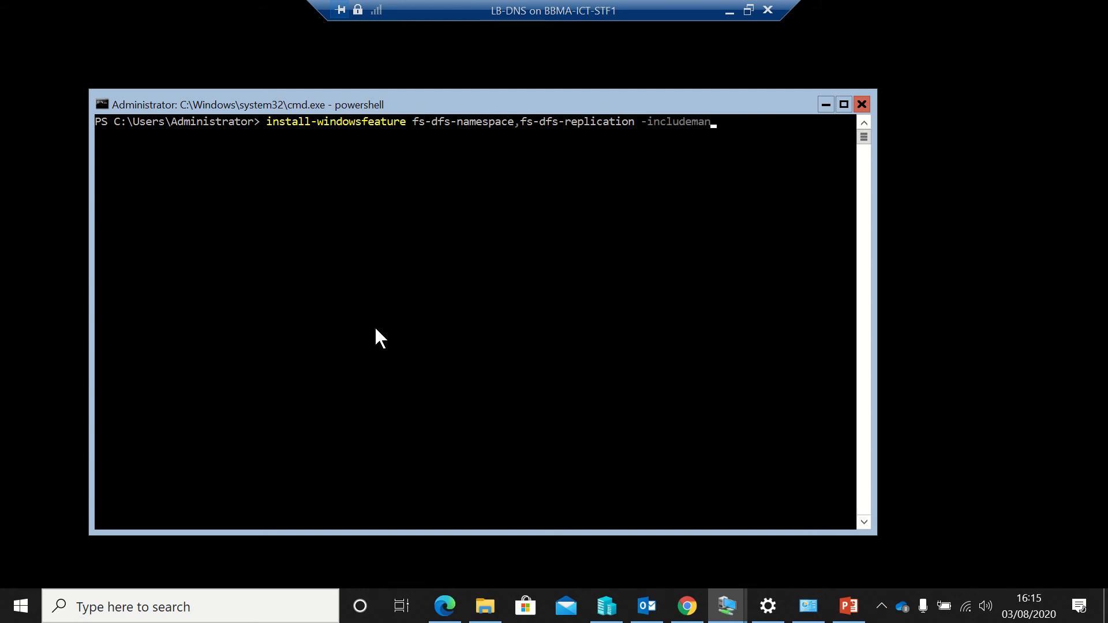
pyautogui.write('agent')
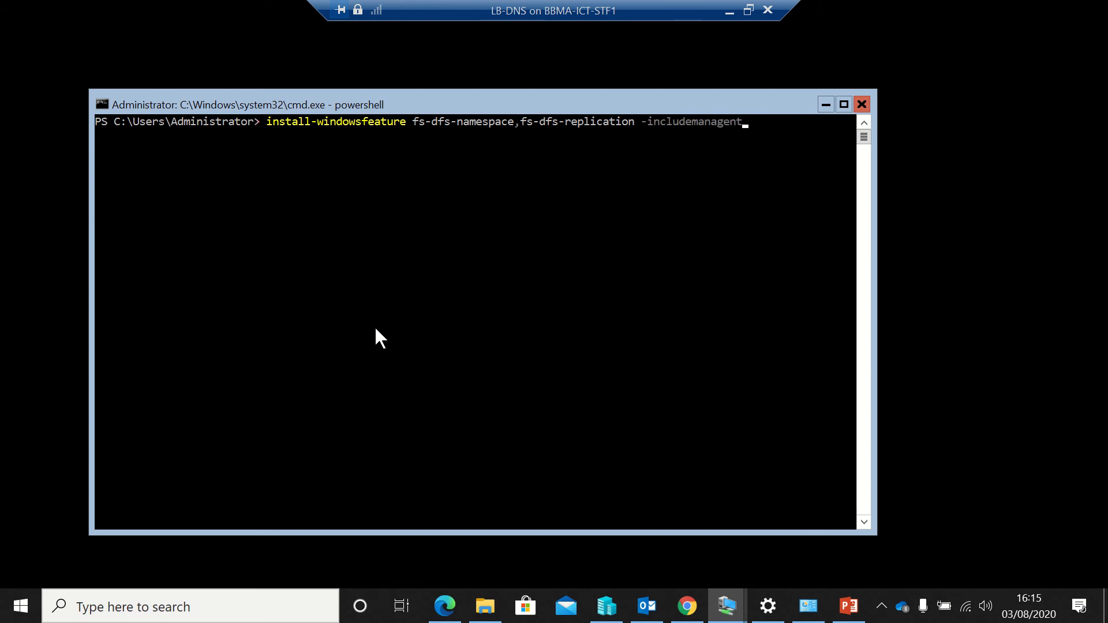
pyautogui.write('tools')
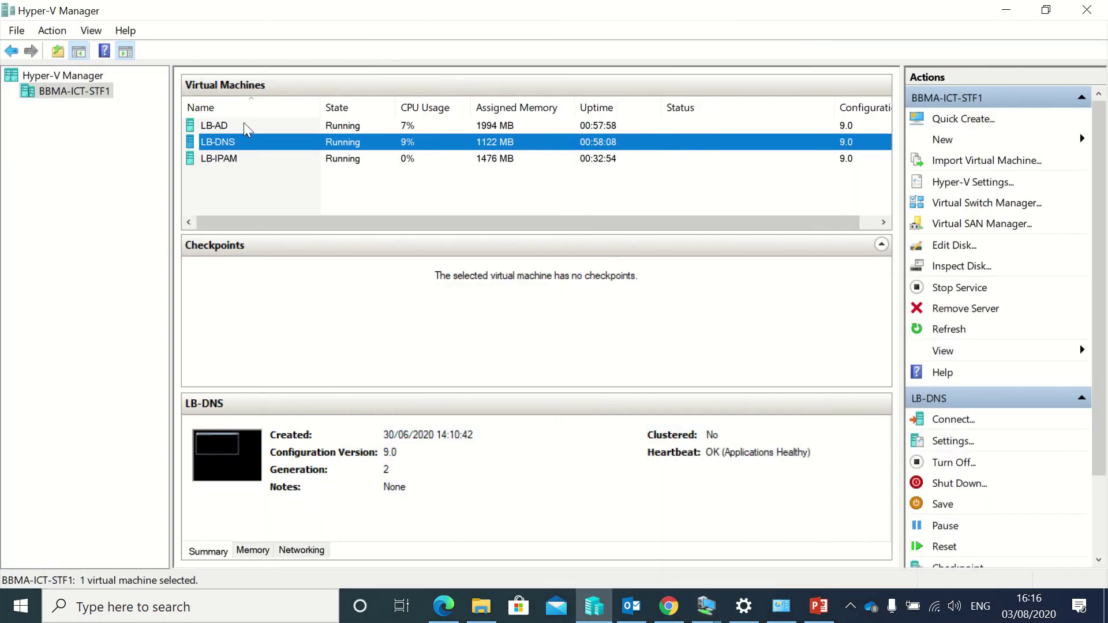
# On LB-AD, close the finished DFS install results and launch DFS Management.
pyautogui.click(225, 125)
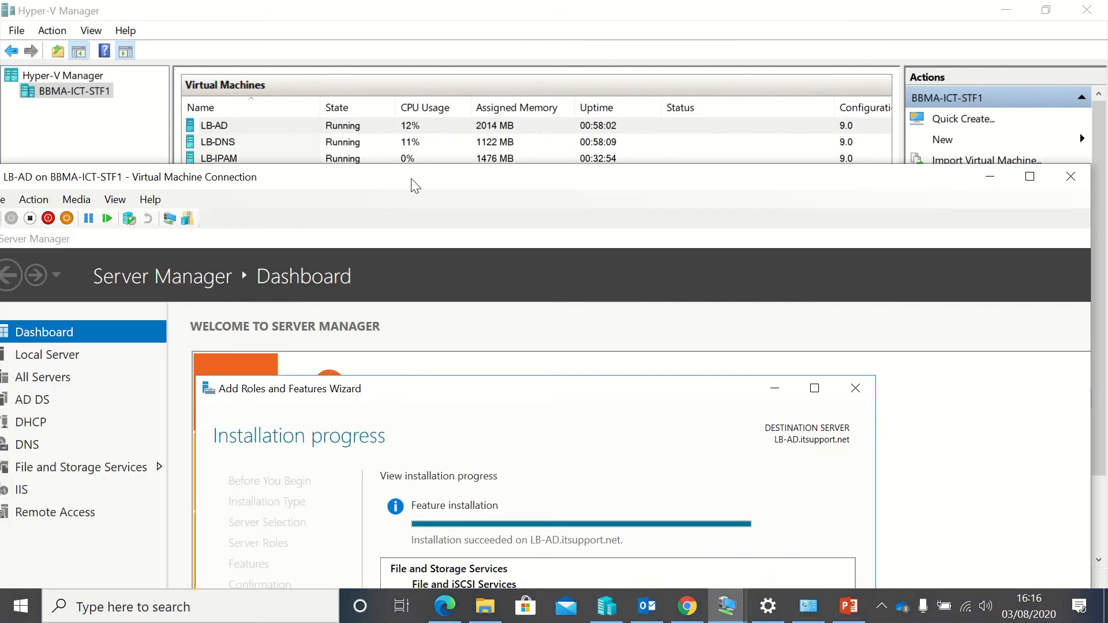
pyautogui.click(1029, 176)
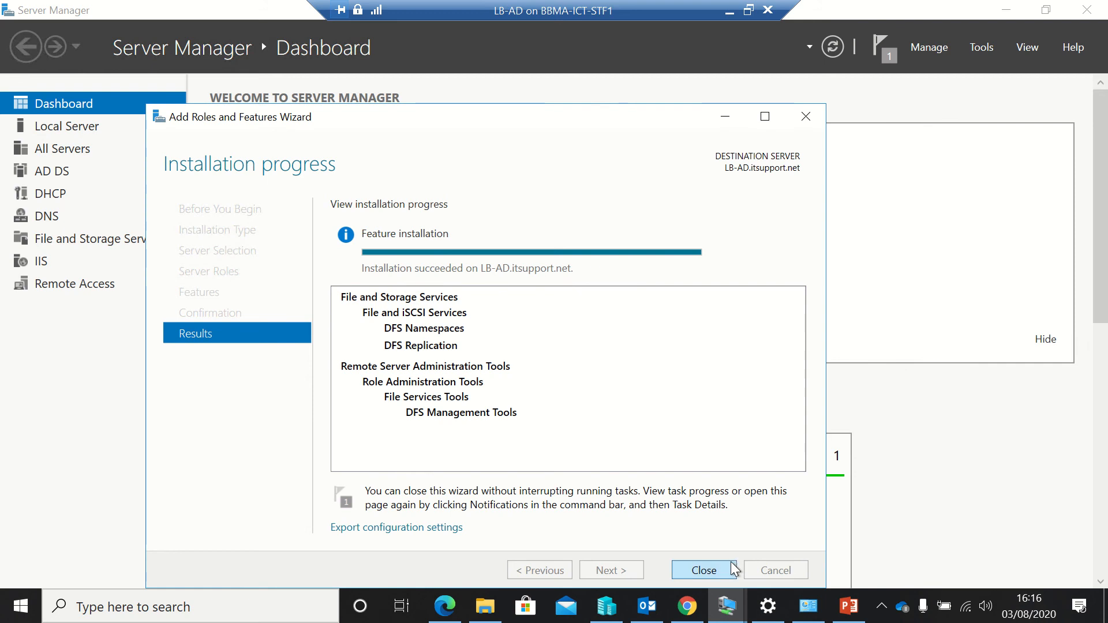
pyautogui.click(703, 571)
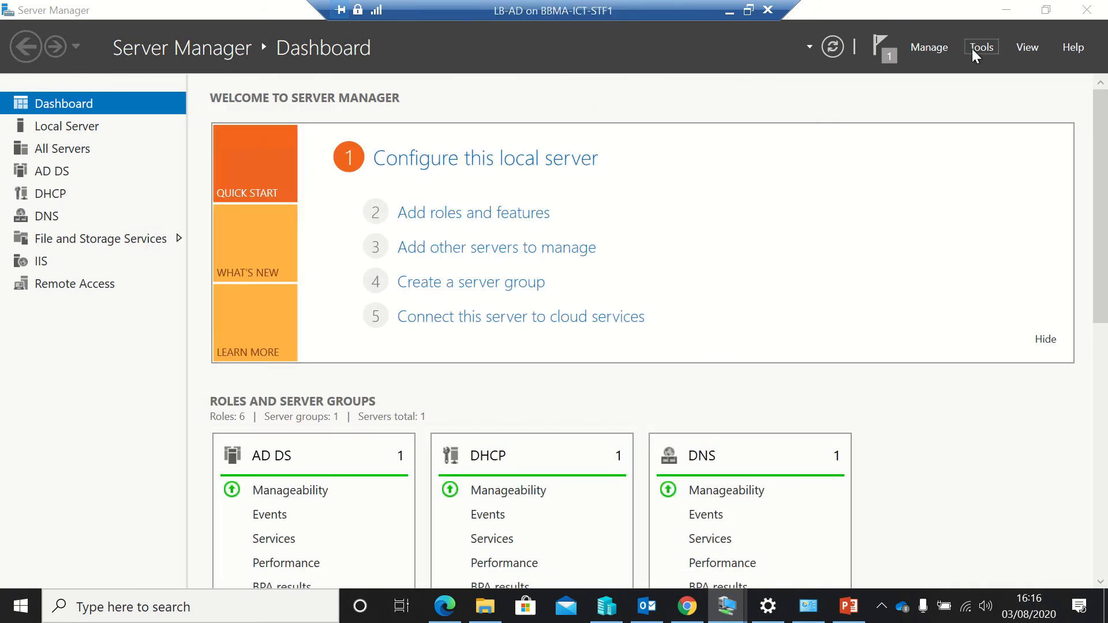
pyautogui.click(982, 47)
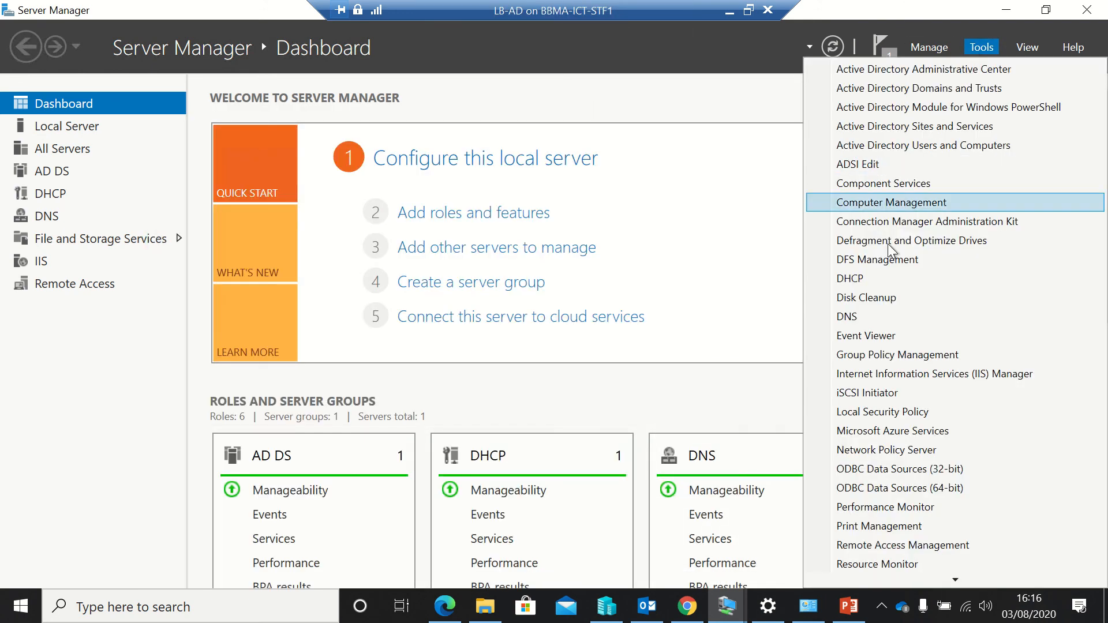
pyautogui.click(891, 202)
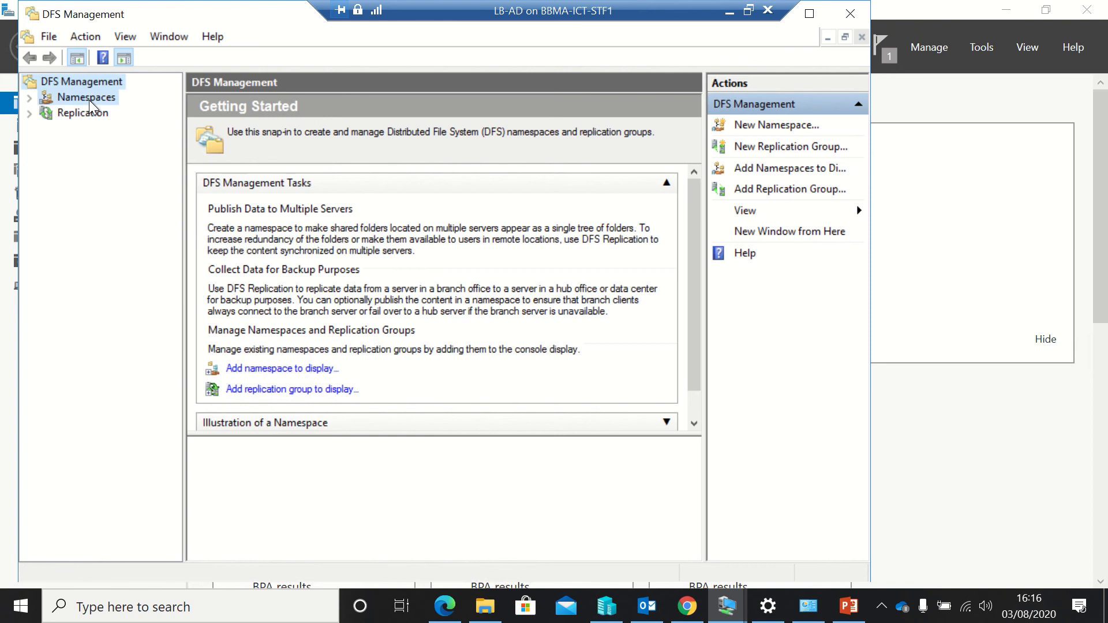
# Check the empty Namespaces and Replication nodes, ending on Namespaces.
pyautogui.click(86, 97)
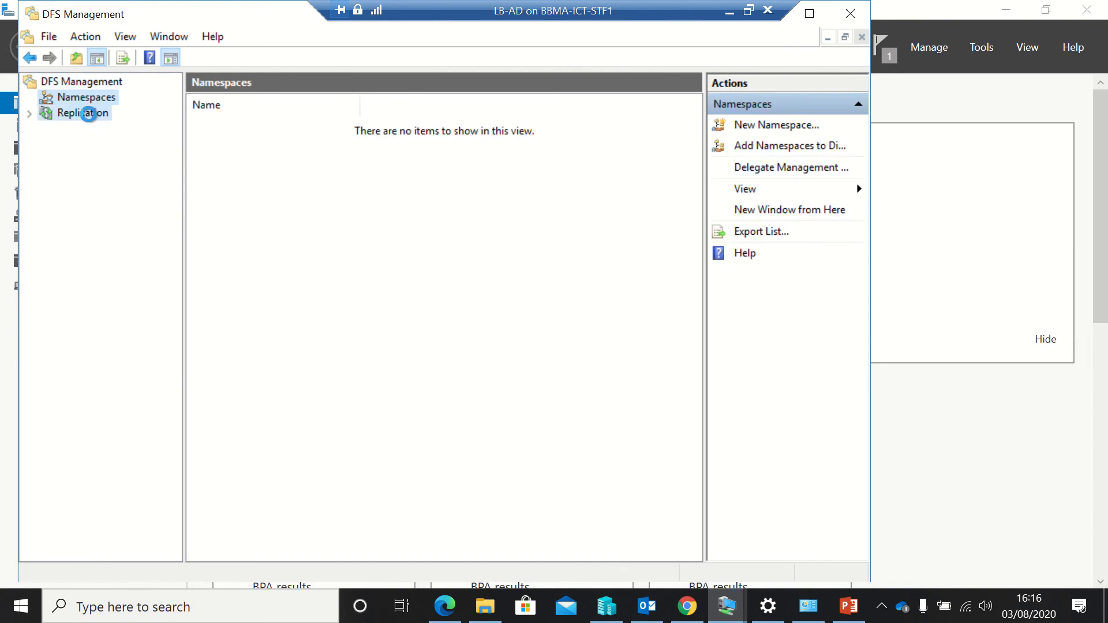
pyautogui.click(81, 113)
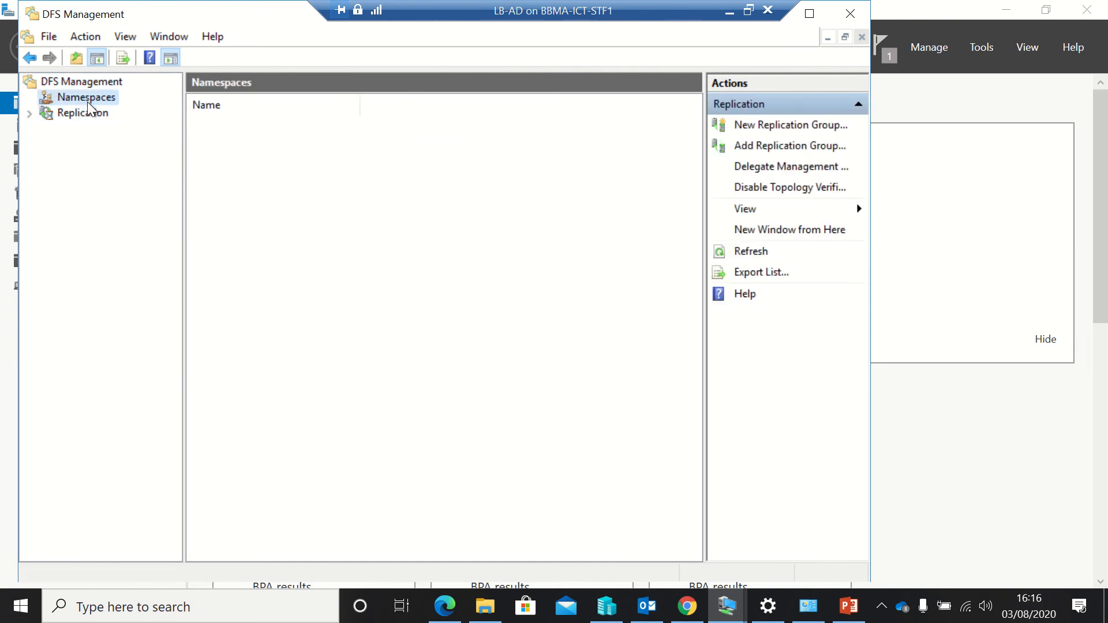
pyautogui.click(86, 97)
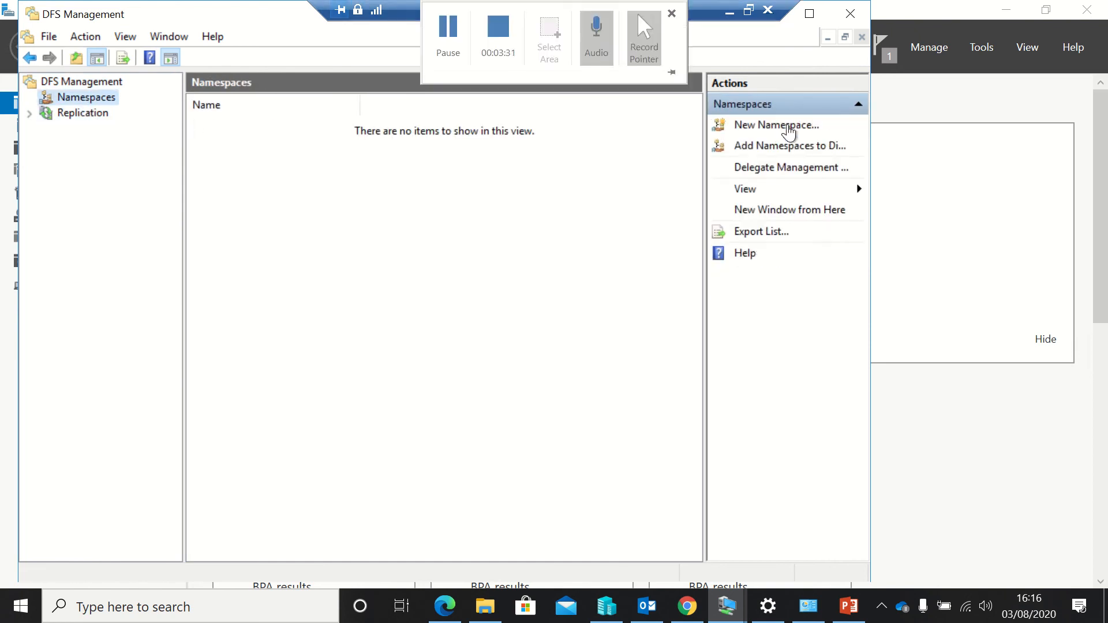
# Start a new namespace hosted on server lb-ad and named Help.
pyautogui.click(777, 124)
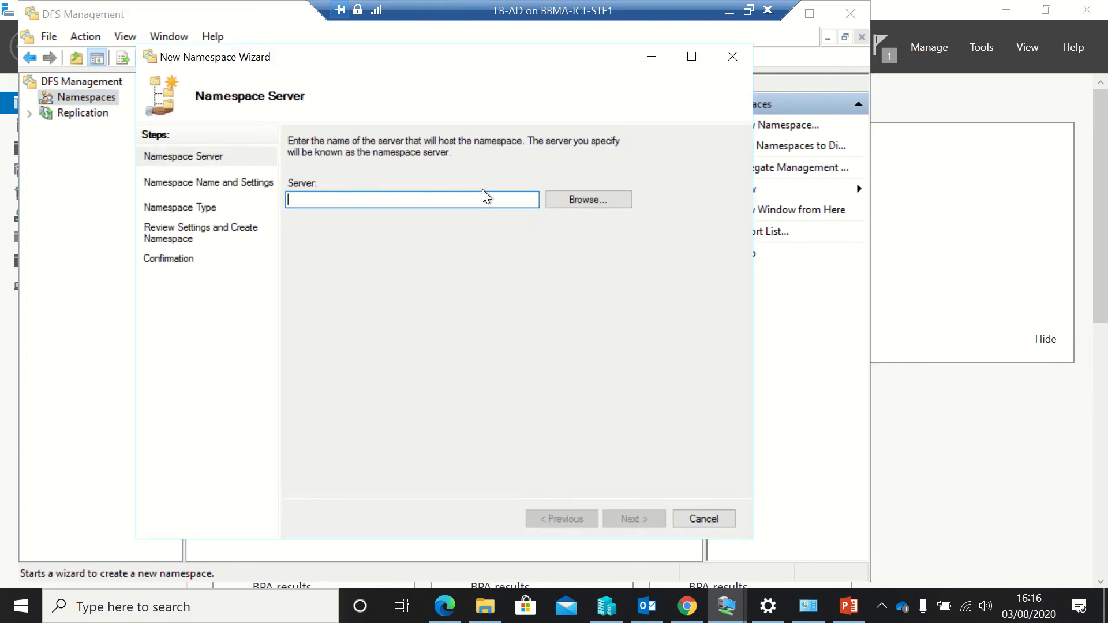
pyautogui.write('lb-')
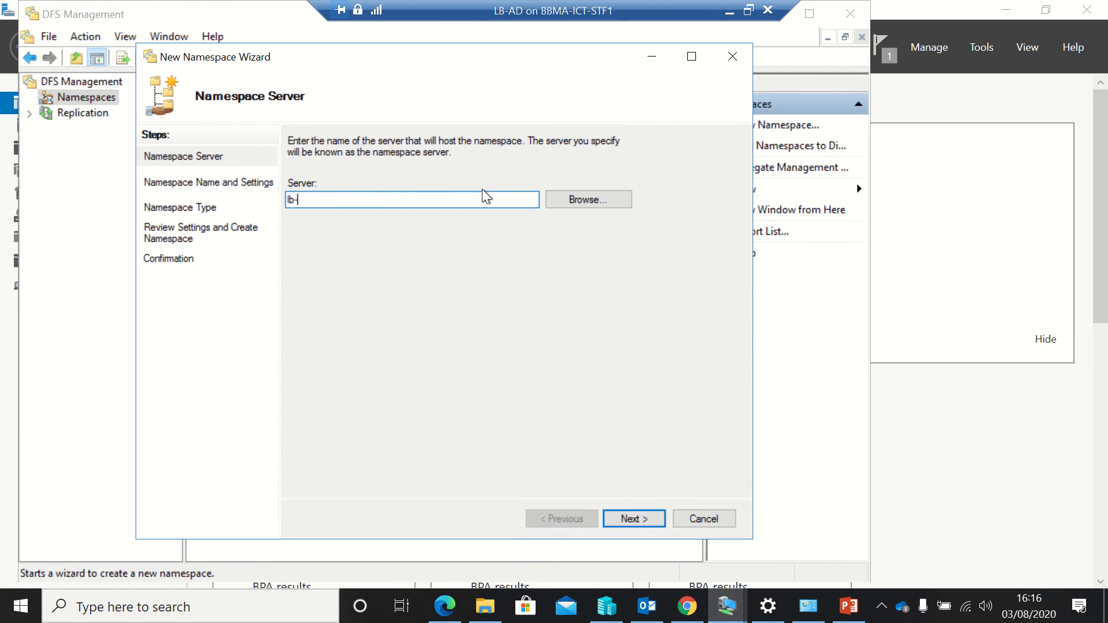
pyautogui.write('ad')
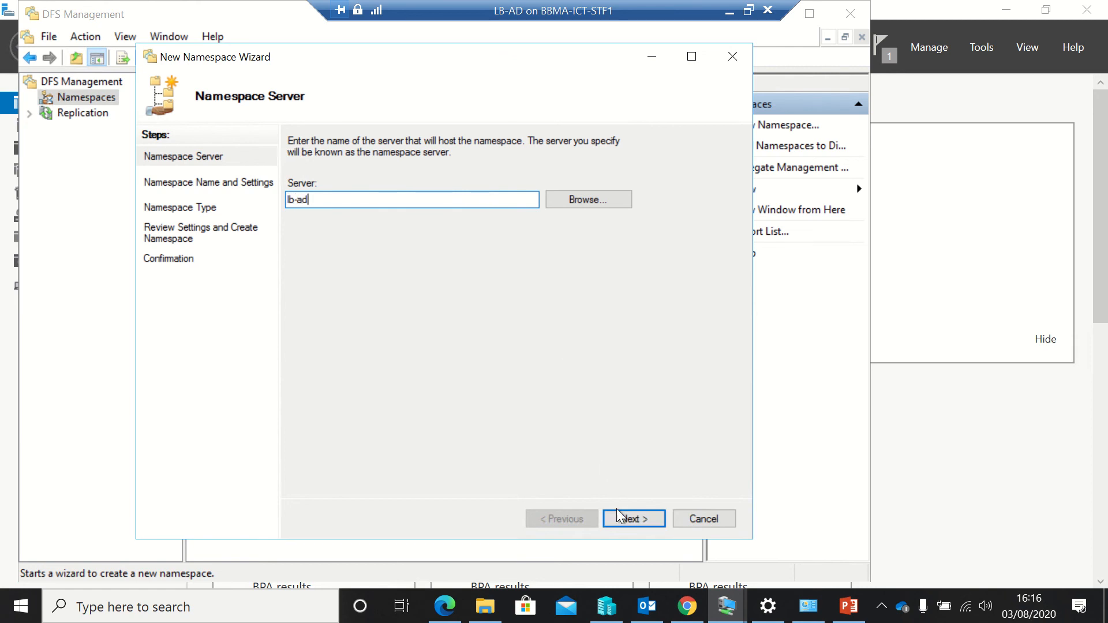
pyautogui.click(634, 519)
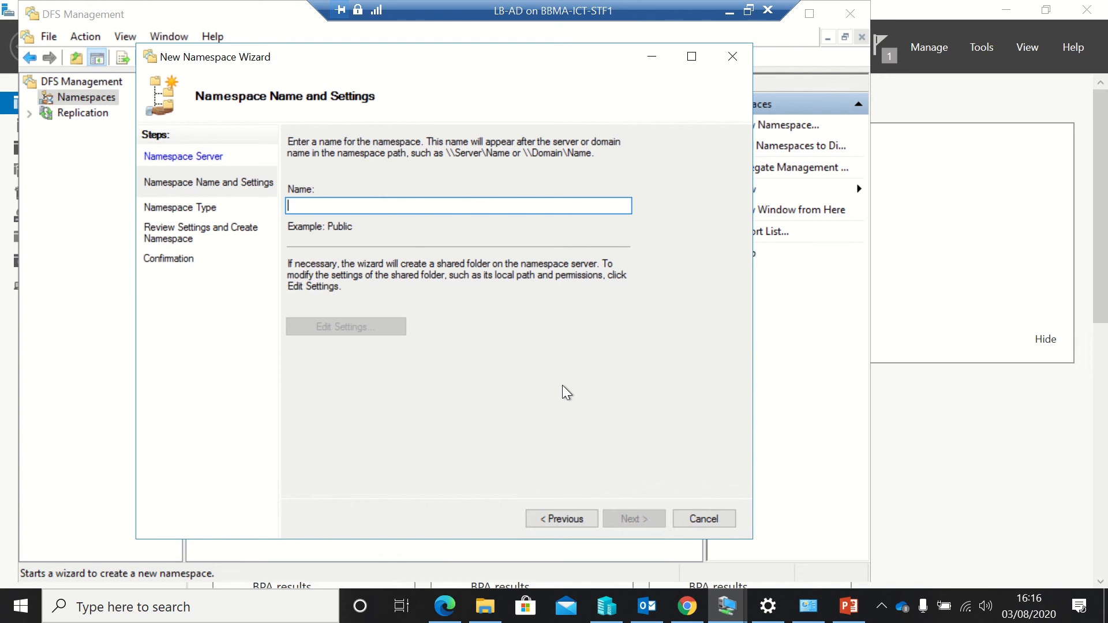
pyautogui.write('Help')
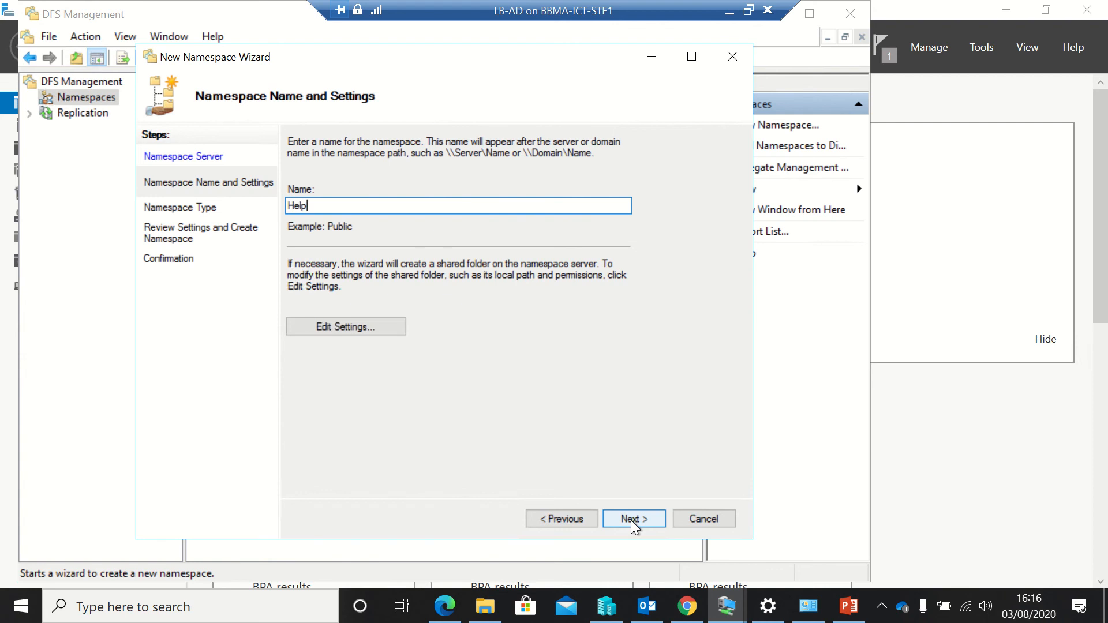
pyautogui.click(633, 519)
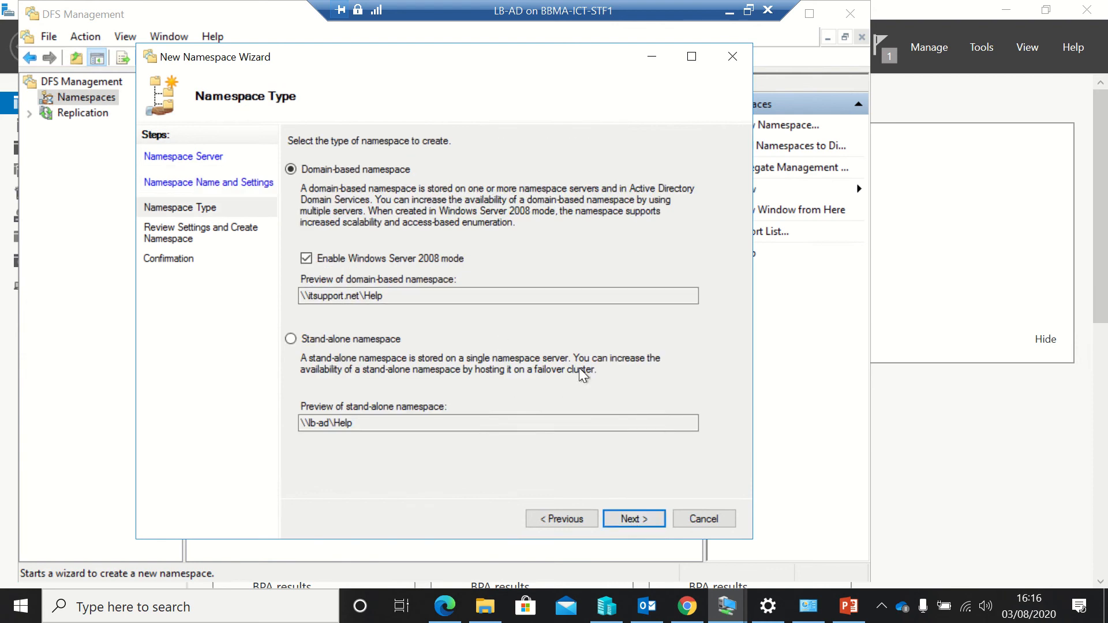
# Make it a domain-based namespace, create it and close the wizard.
pyautogui.click(301, 295)
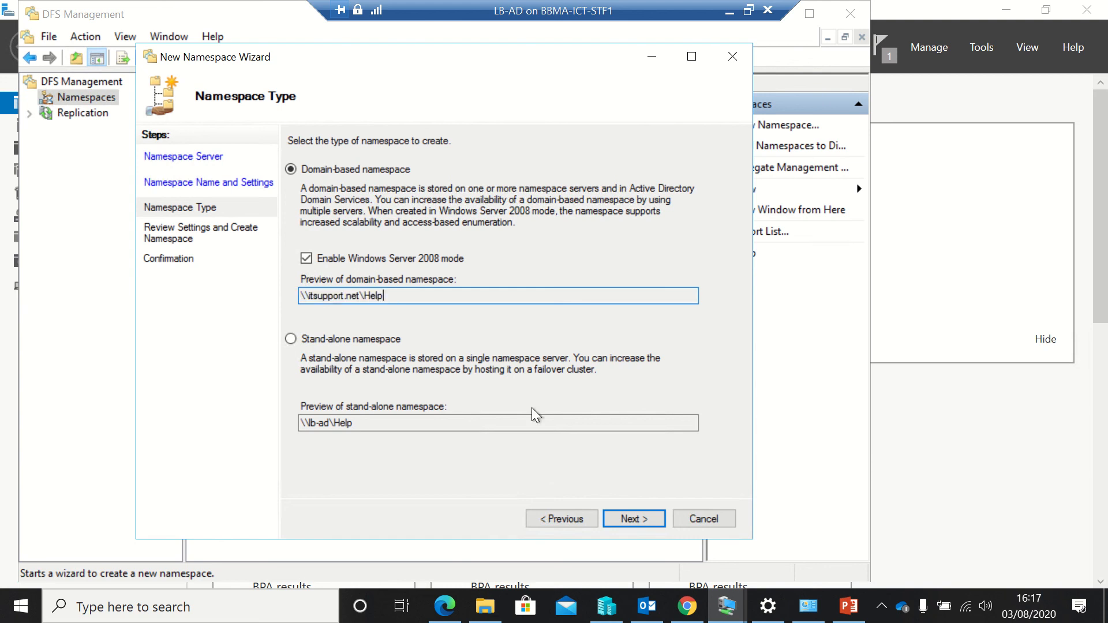
pyautogui.click(633, 519)
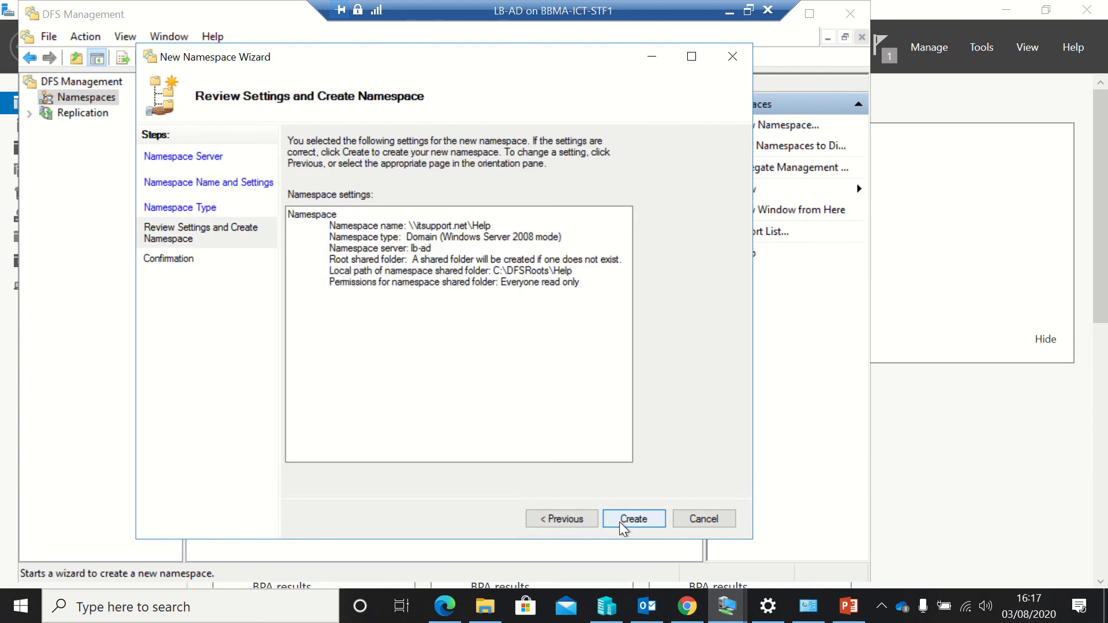
pyautogui.click(634, 519)
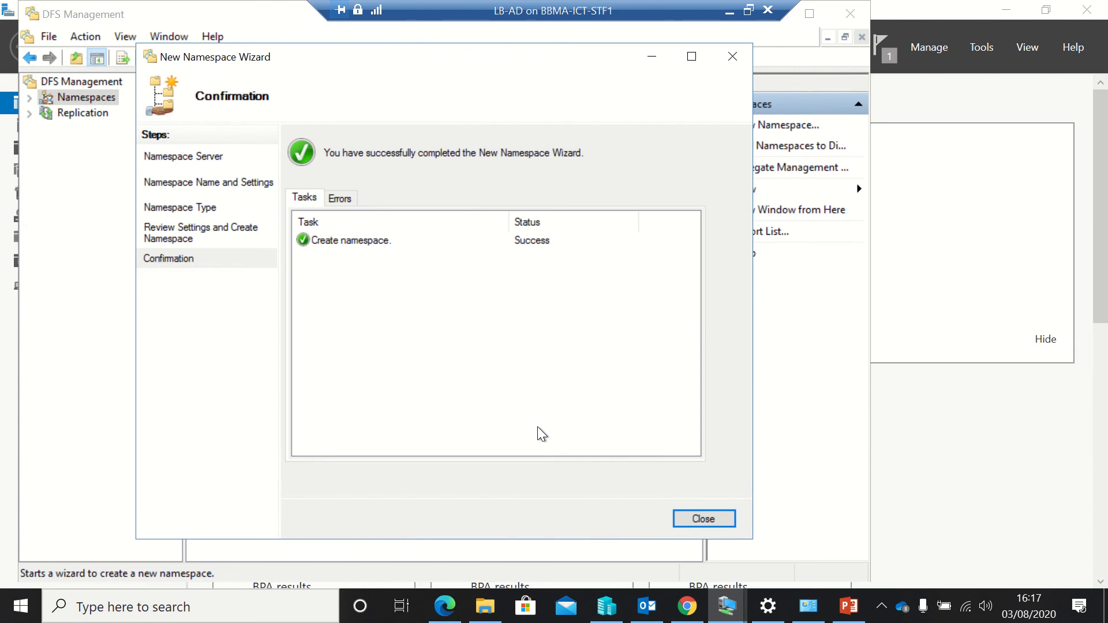
pyautogui.click(703, 519)
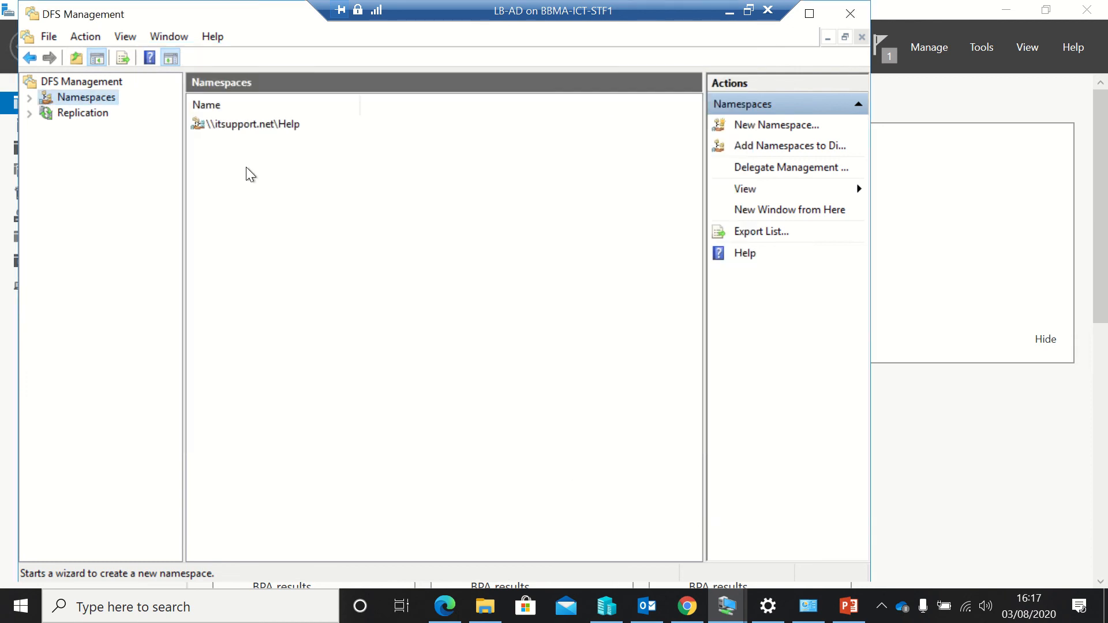
# Select the \\itsupport.net\Help namespace and view its Namespace Servers and Search tabs.
pyautogui.click(251, 124)
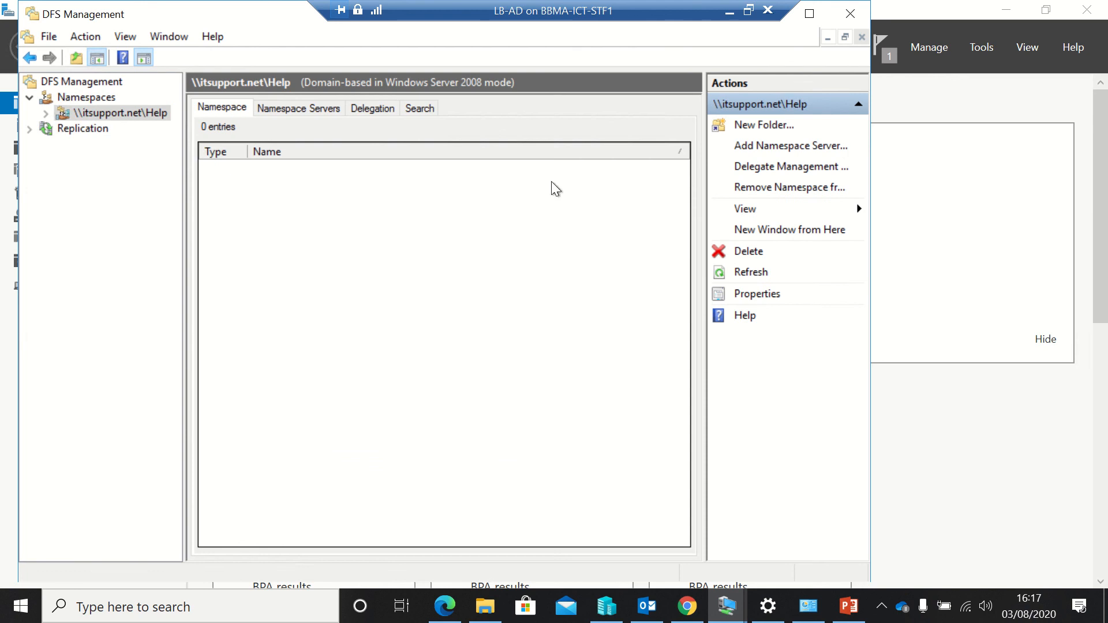
pyautogui.moveTo(766, 156)
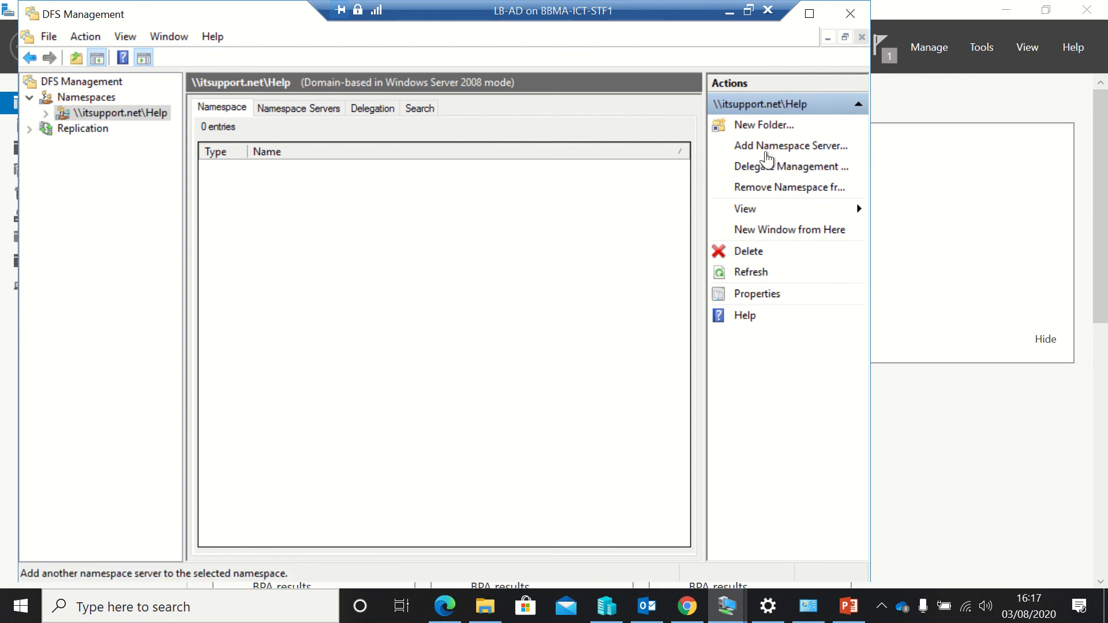
pyautogui.click(298, 108)
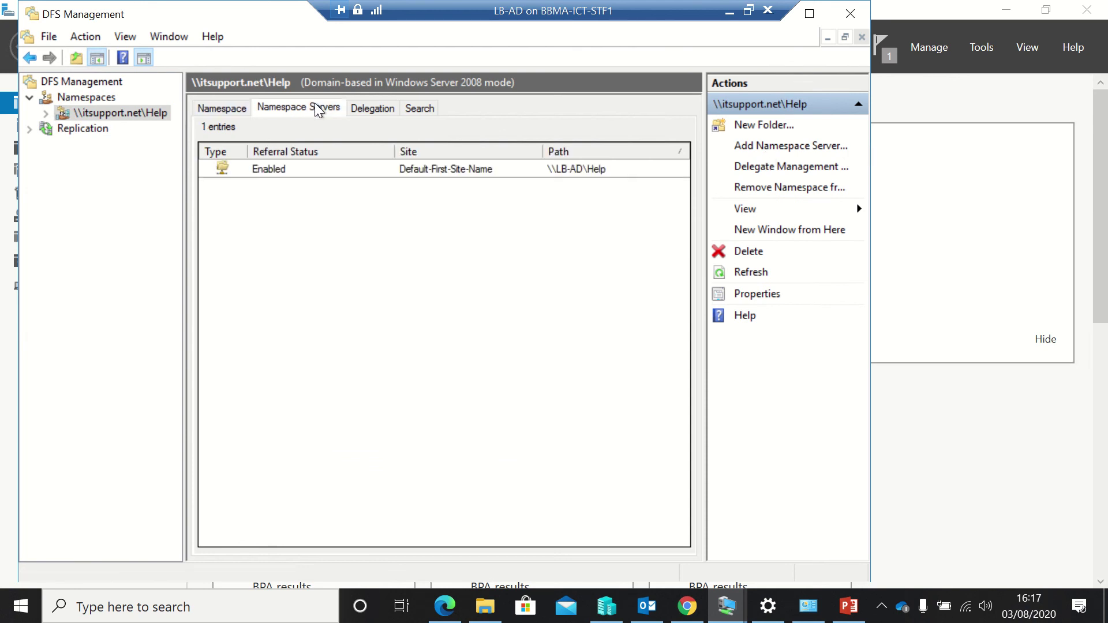
pyautogui.moveTo(367, 111)
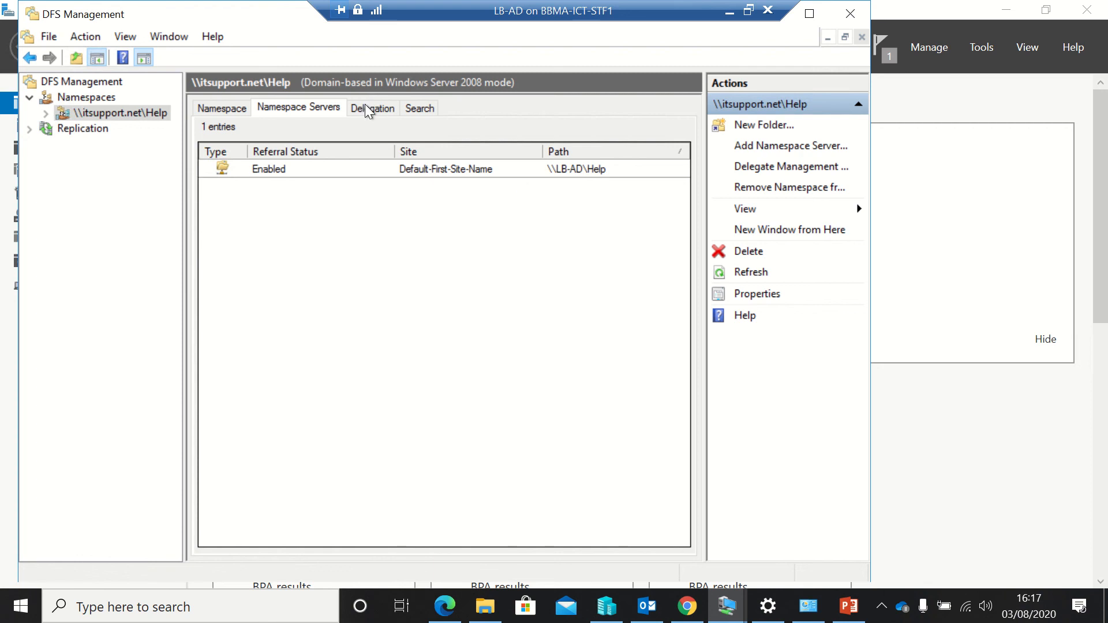
pyautogui.click(420, 108)
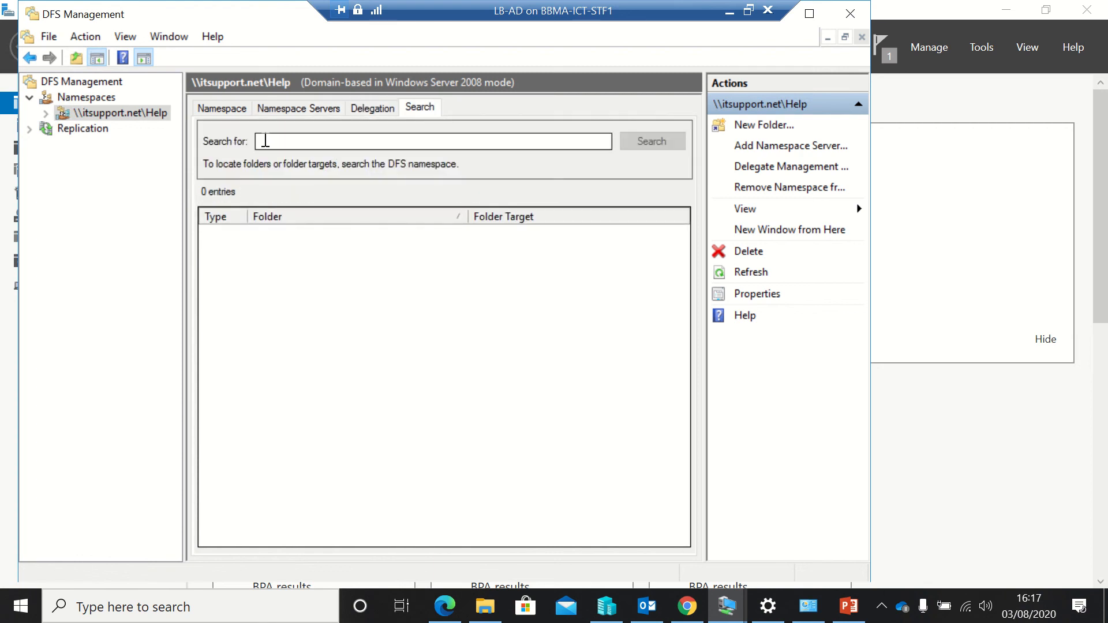
# Begin a new folder with target \\LB-AD\Help, then cancel it.
pyautogui.rightClick(115, 113)
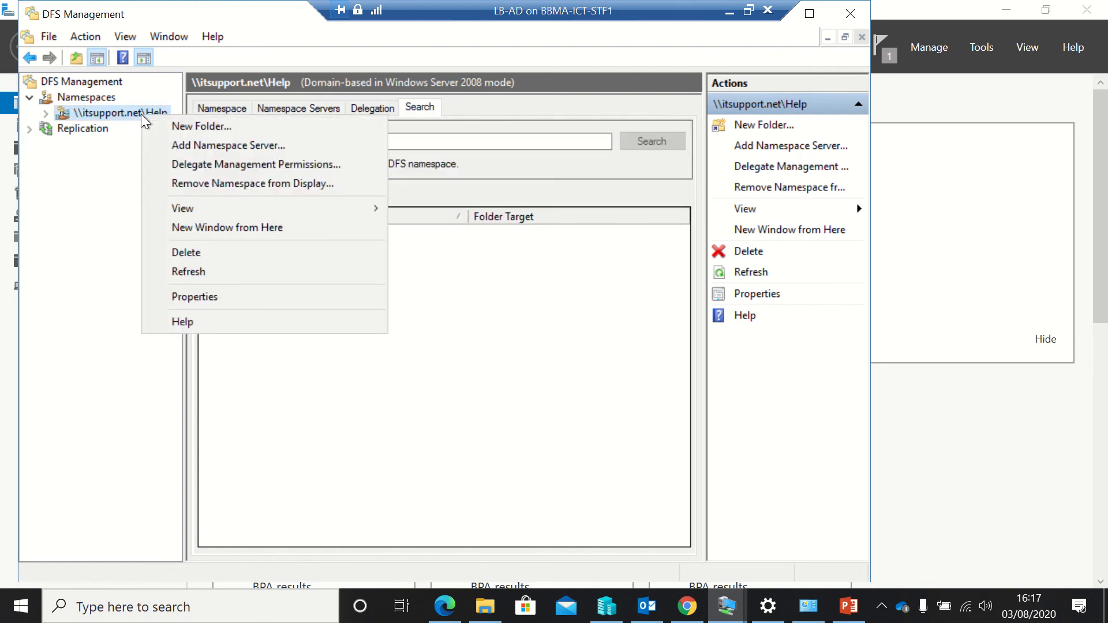
pyautogui.moveTo(208, 135)
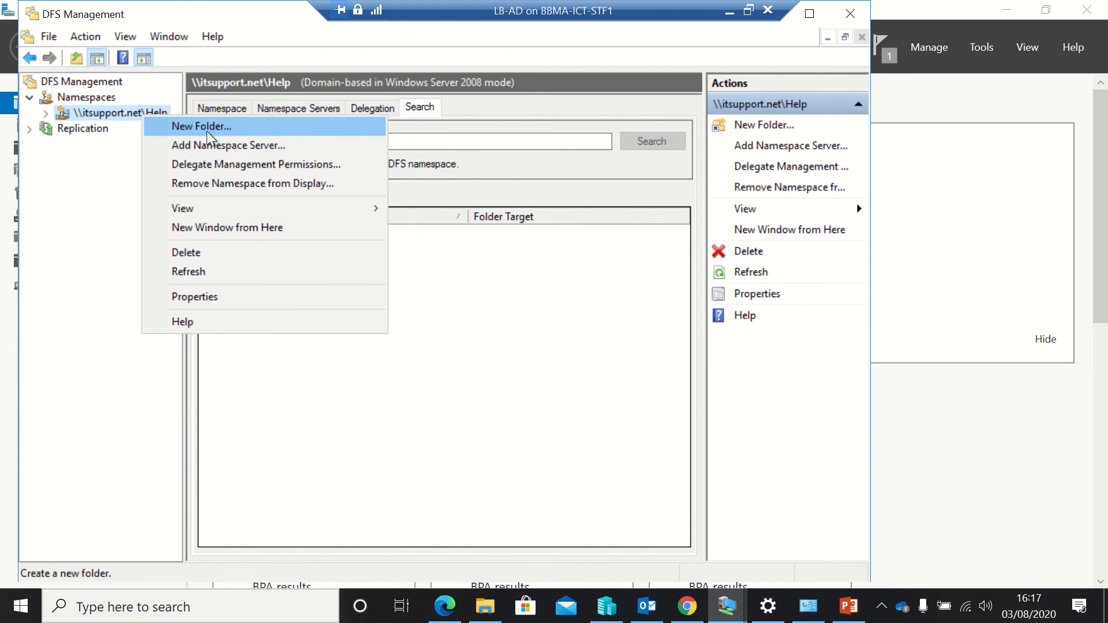
pyautogui.click(201, 125)
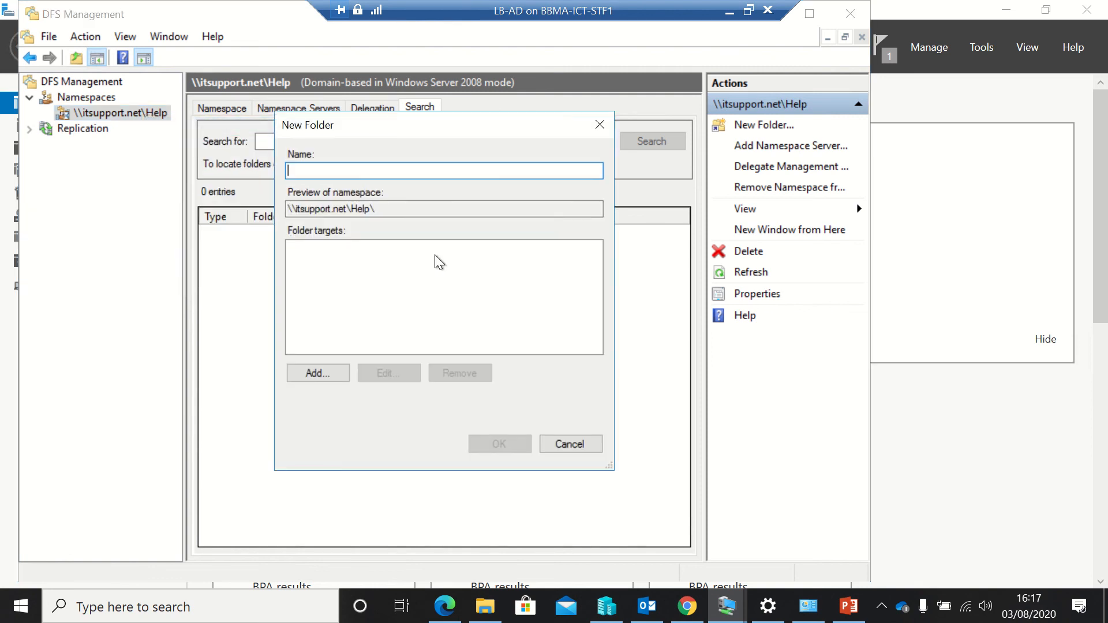
pyautogui.moveTo(321, 345)
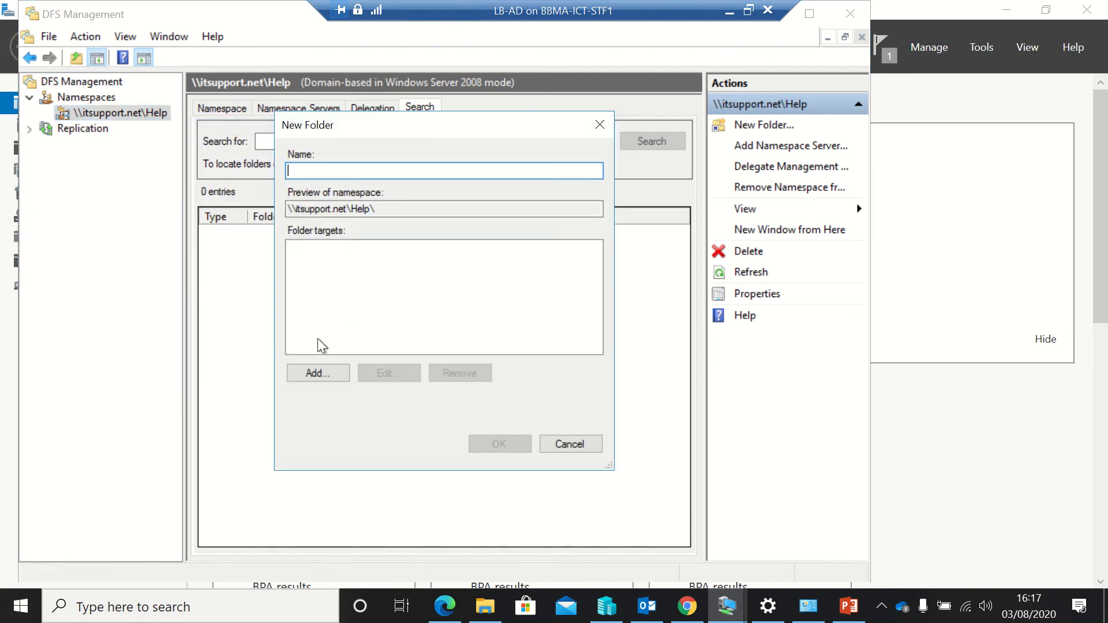
pyautogui.click(317, 372)
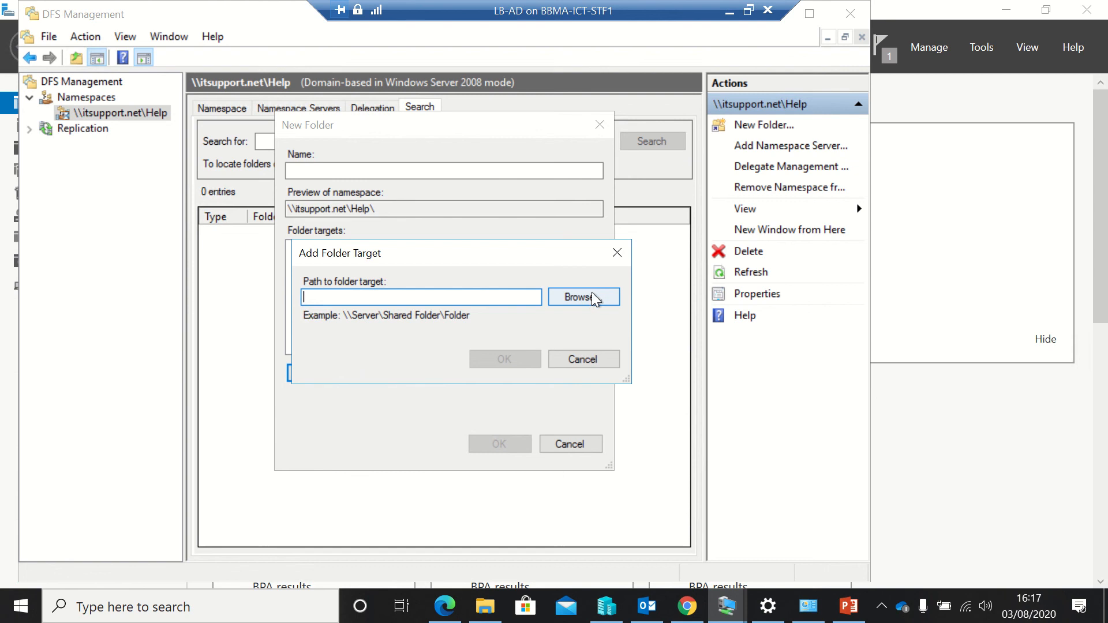
pyautogui.click(584, 297)
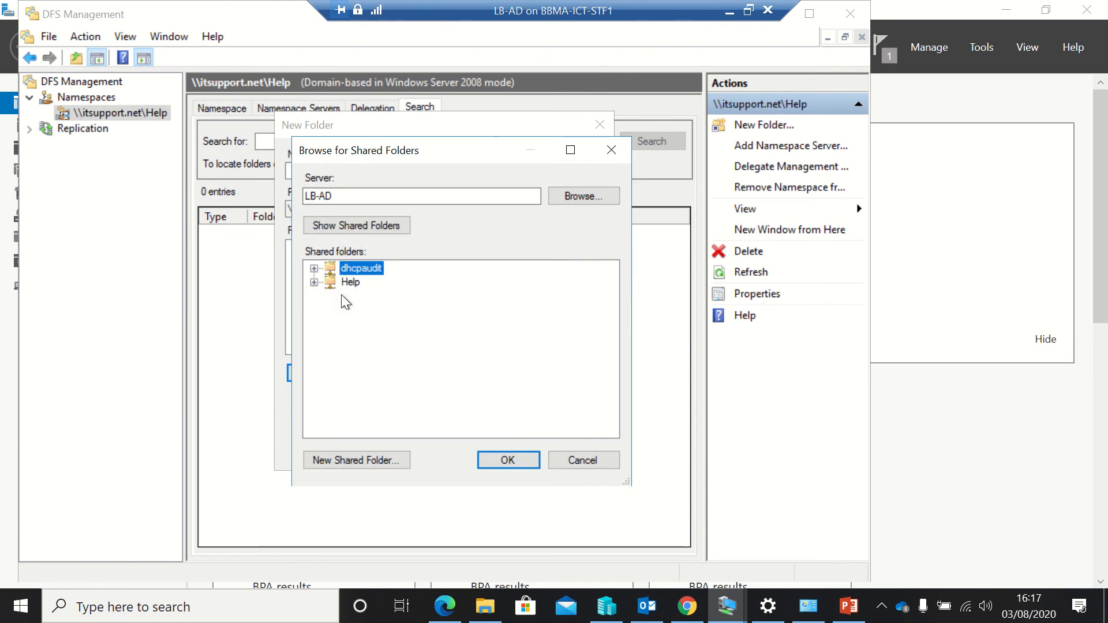
pyautogui.click(351, 282)
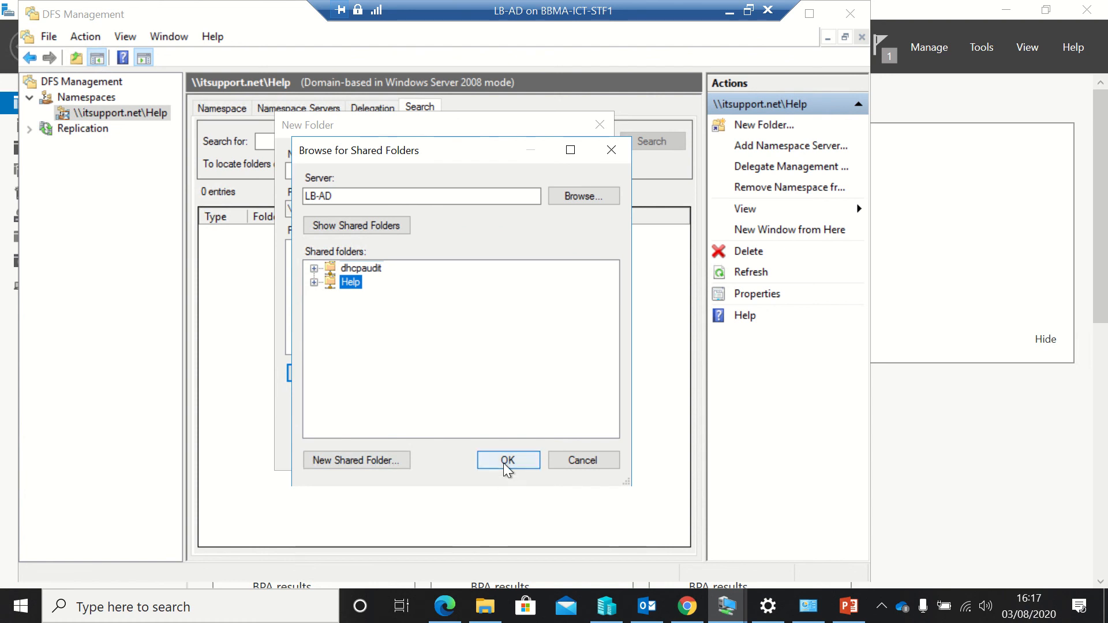
pyautogui.click(508, 460)
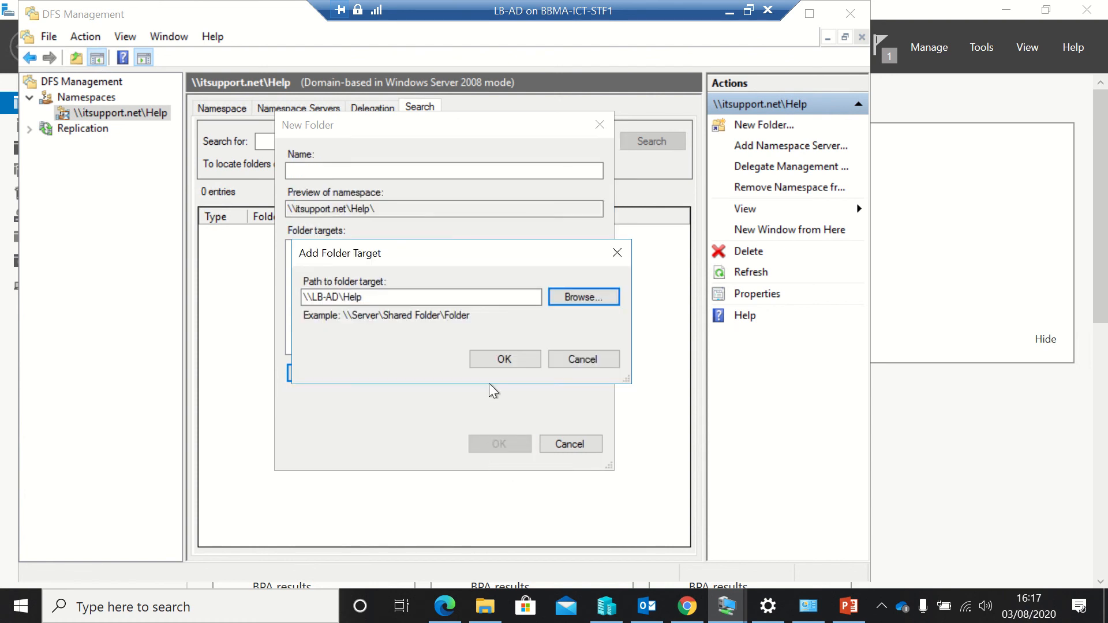
pyautogui.click(505, 359)
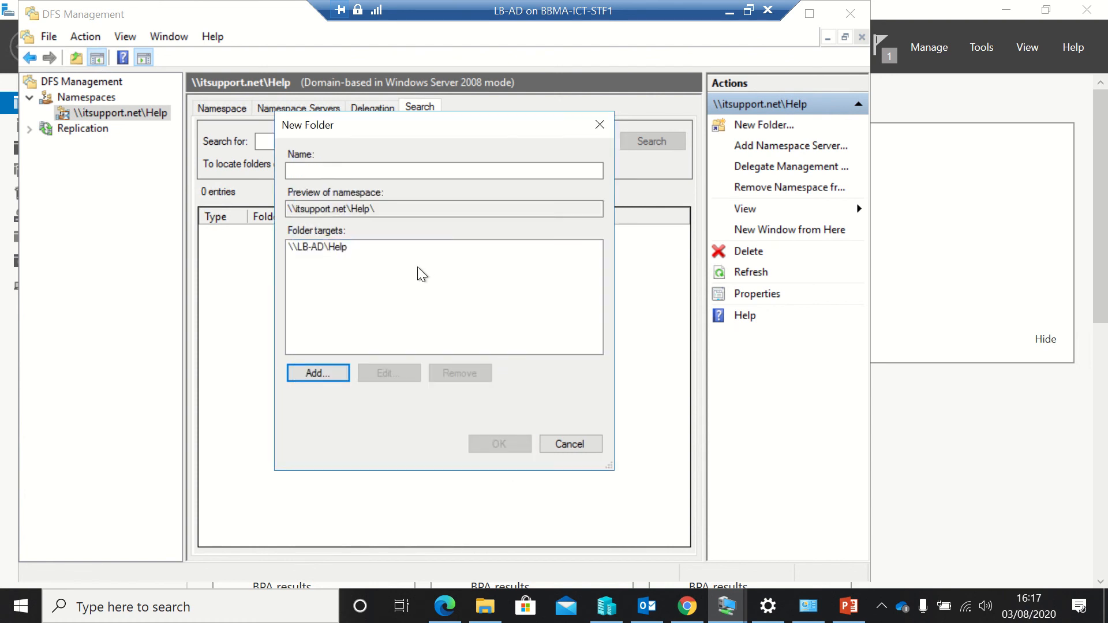
pyautogui.moveTo(552, 364)
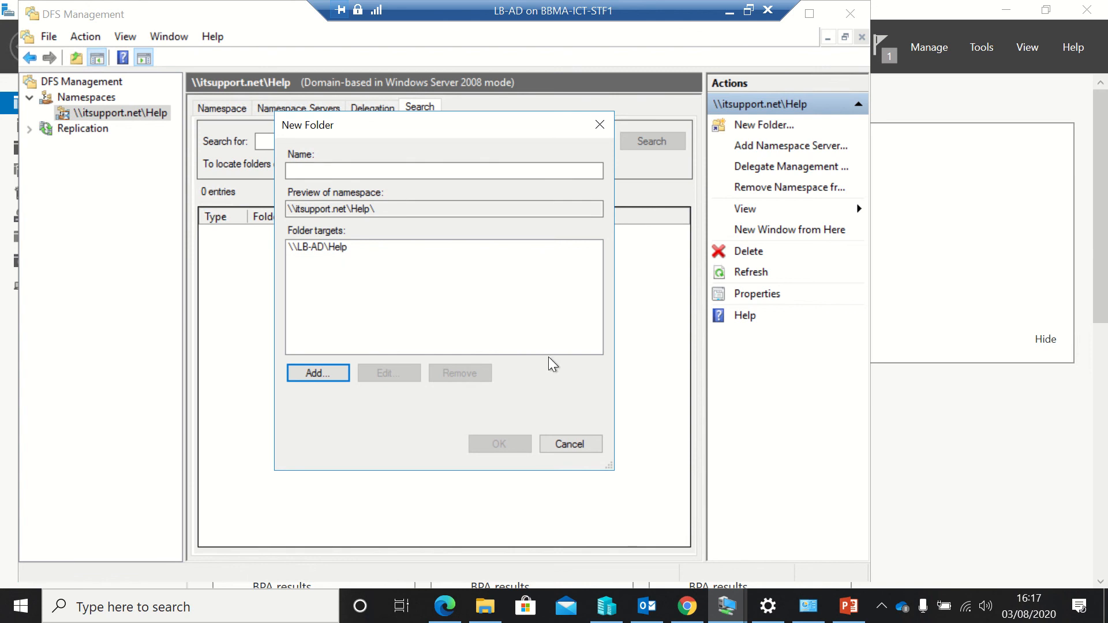
pyautogui.click(570, 444)
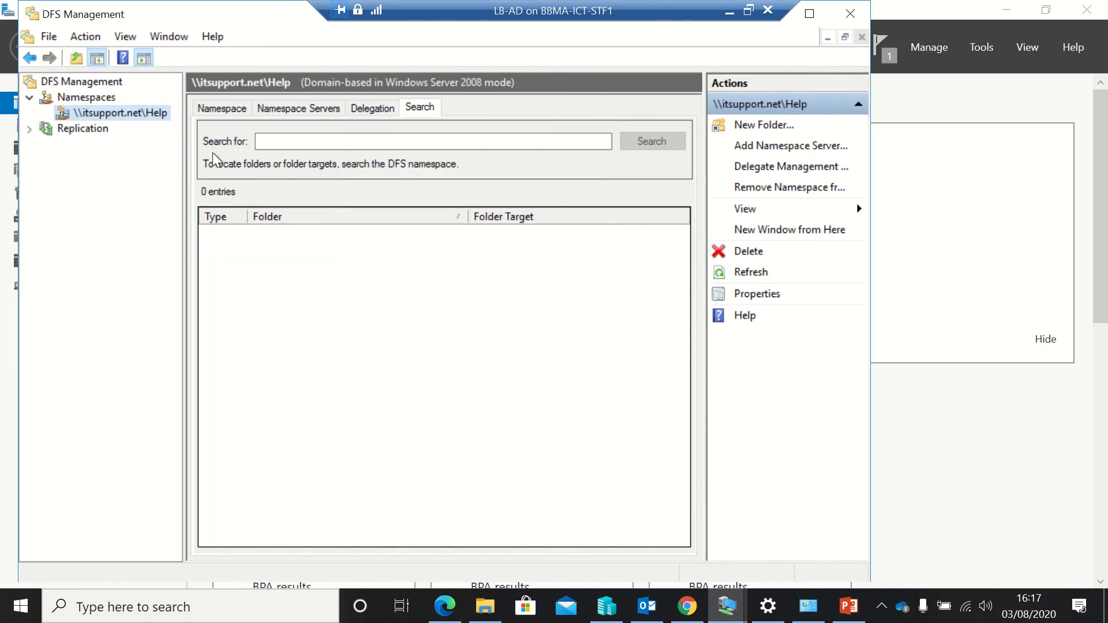
pyautogui.moveTo(152, 138)
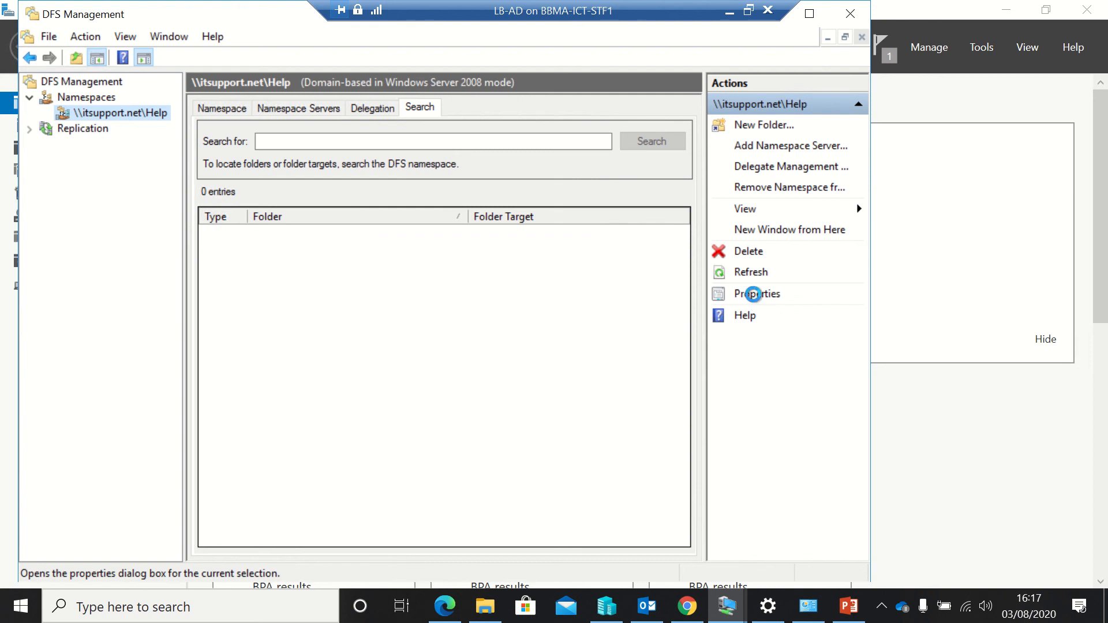
# Open the Help namespace's properties and view its Namespace tab listing zero folders.
pyautogui.click(757, 293)
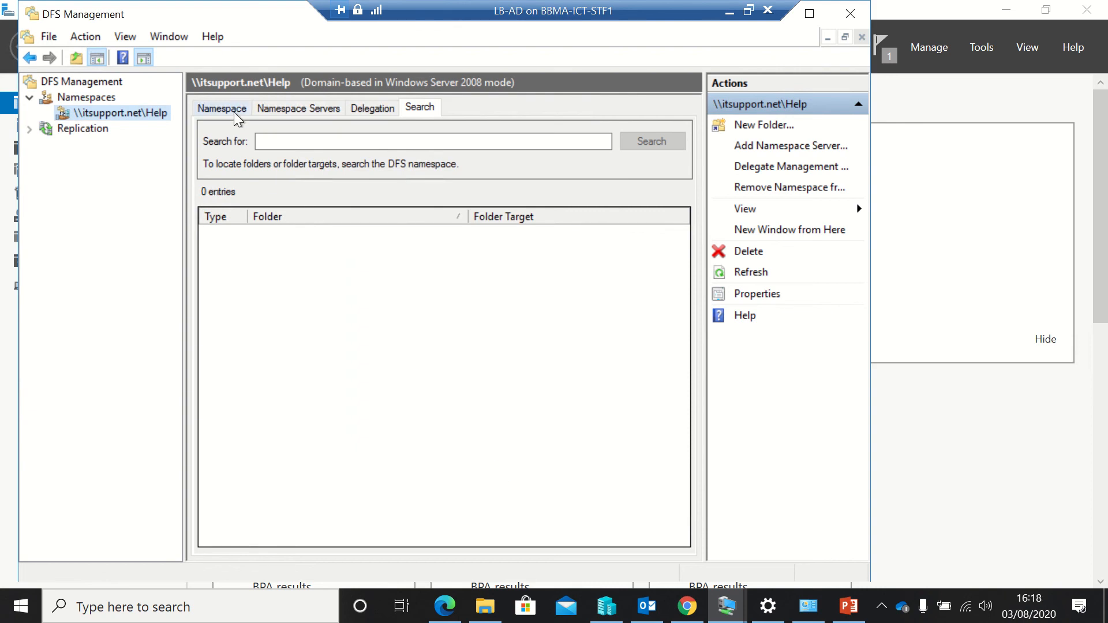
pyautogui.click(221, 108)
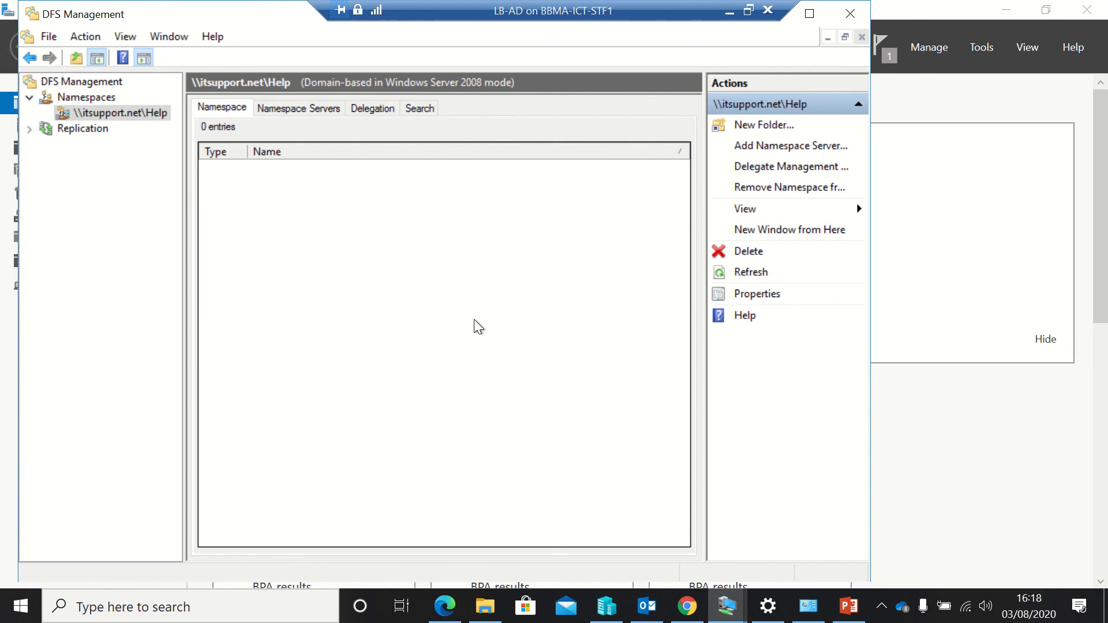
pyautogui.moveTo(490, 240)
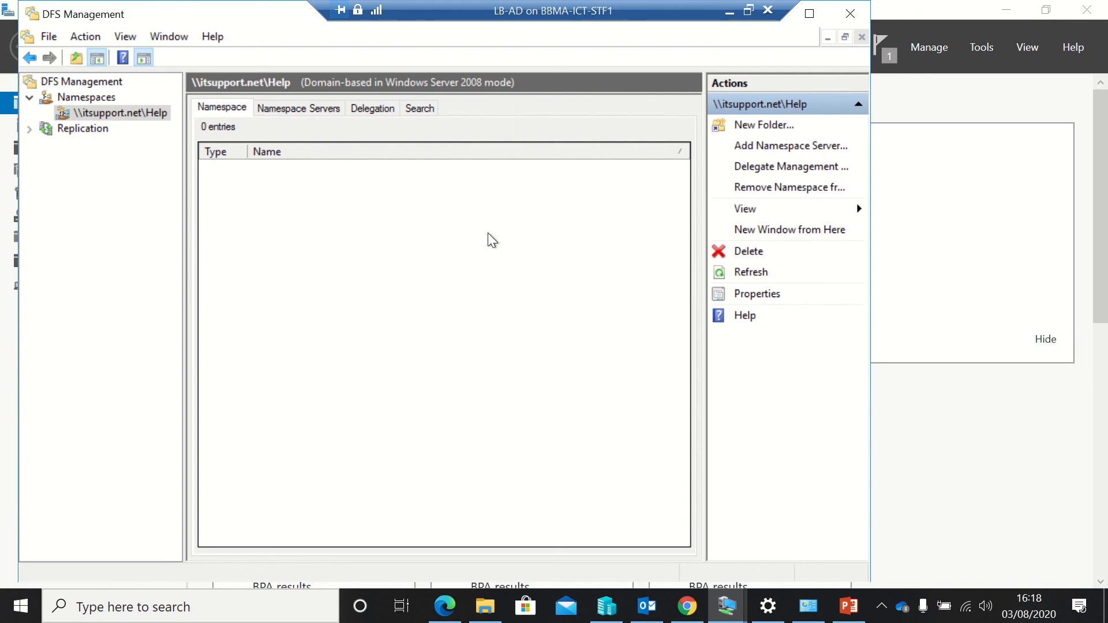